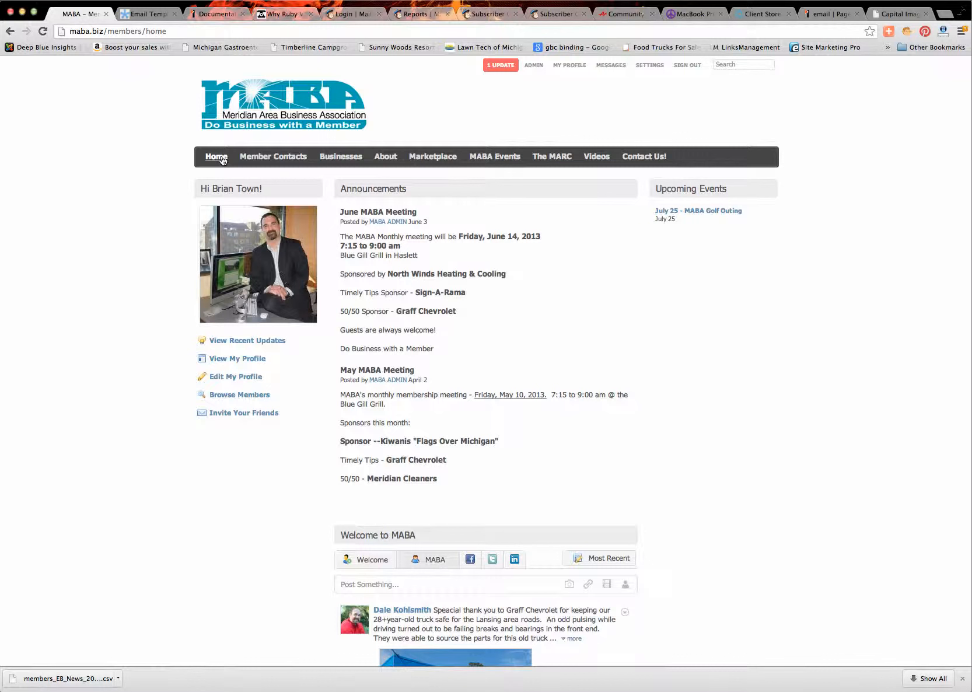
{"action": "mouse_move", "coordinate": [199, 194]}
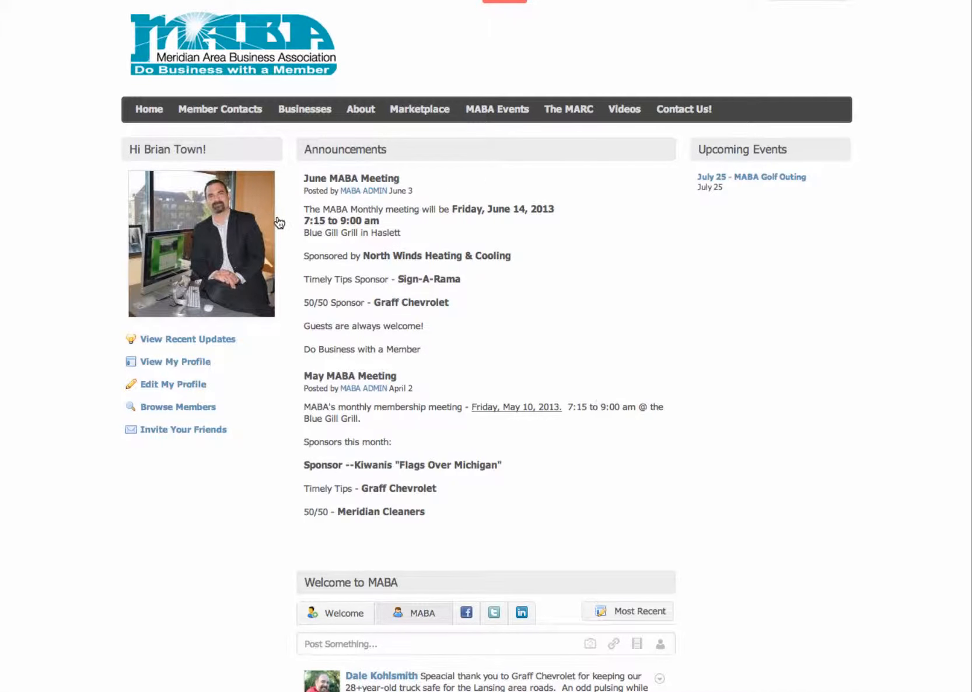
{"action": "mouse_move", "coordinate": [276, 226]}
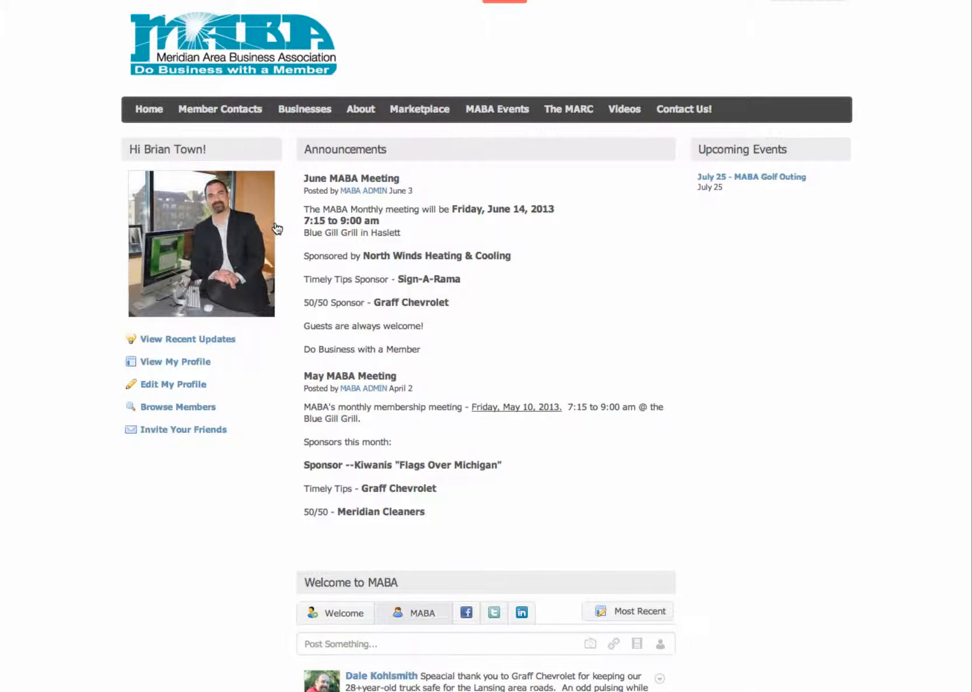
{"action": "mouse_move", "coordinate": [302, 183]}
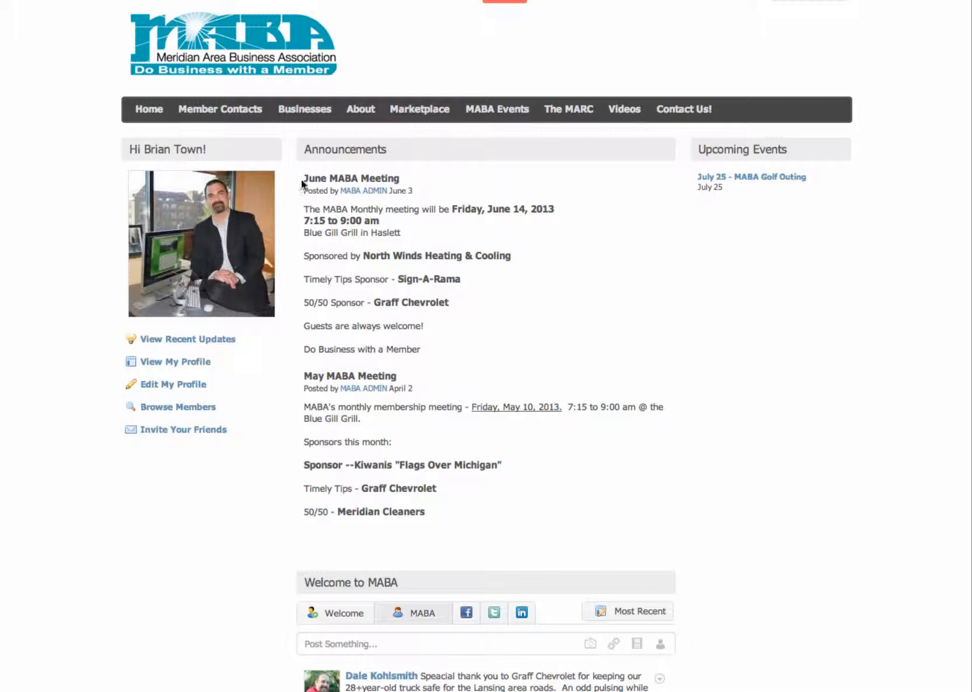
{"action": "mouse_move", "coordinate": [219, 110]}
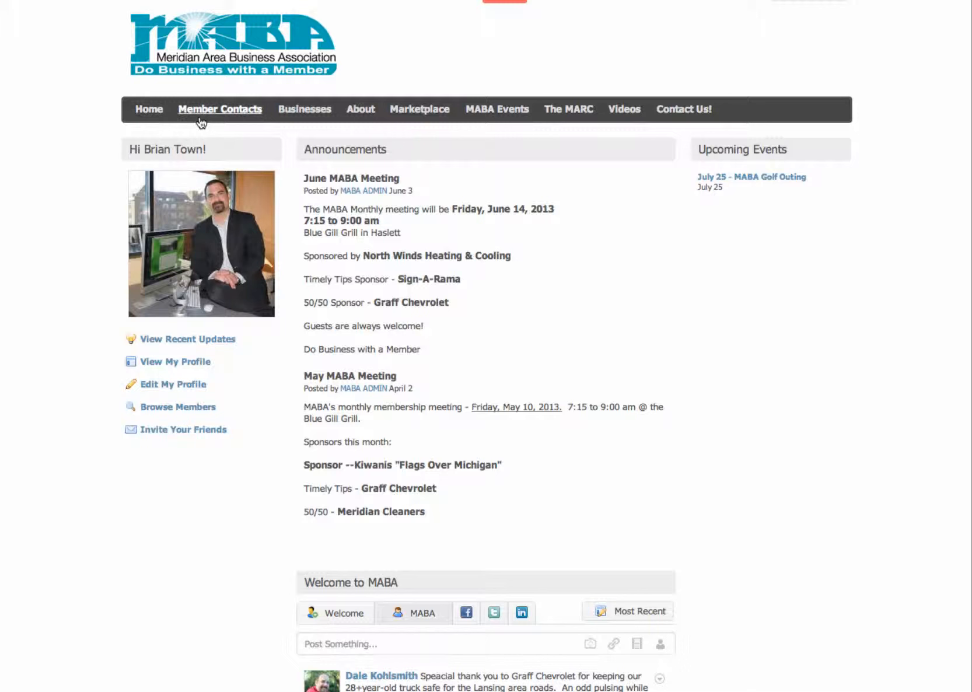
{"action": "mouse_move", "coordinate": [305, 109]}
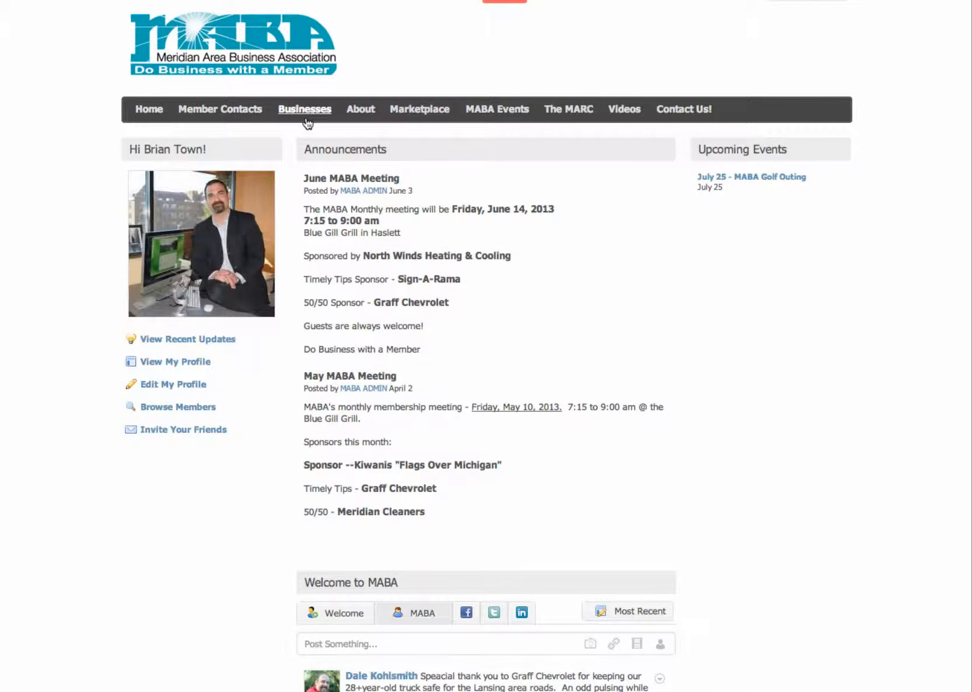
Step: Browse the Businesses directory, scrolling through member listings, location filters and popular tags
{"action": "left_click", "coordinate": [304, 110]}
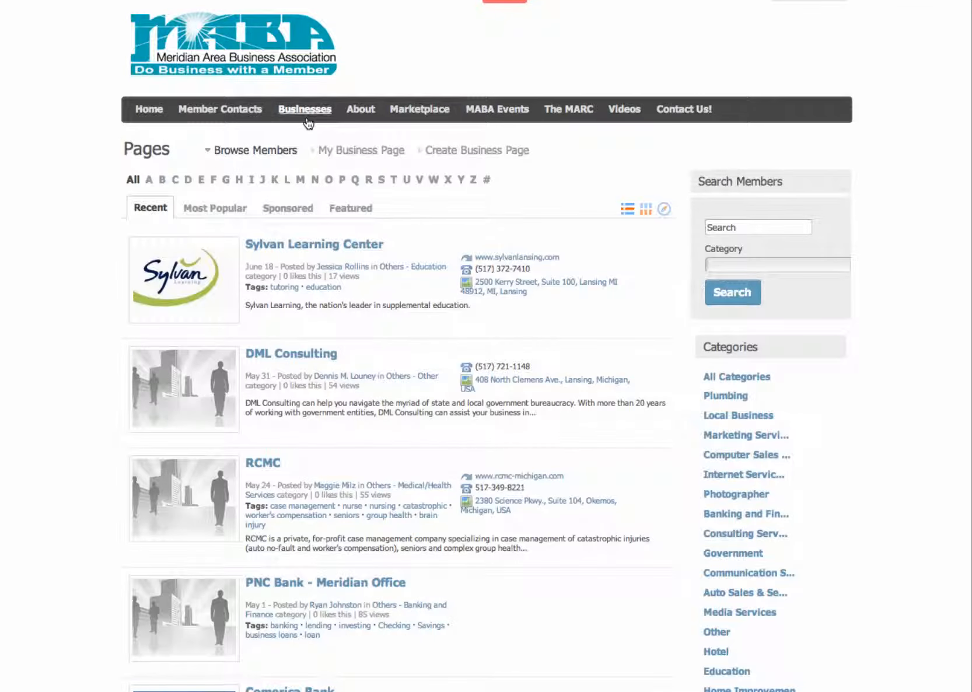
{"action": "scroll", "scroll_direction": "down", "scroll_amount": 3}
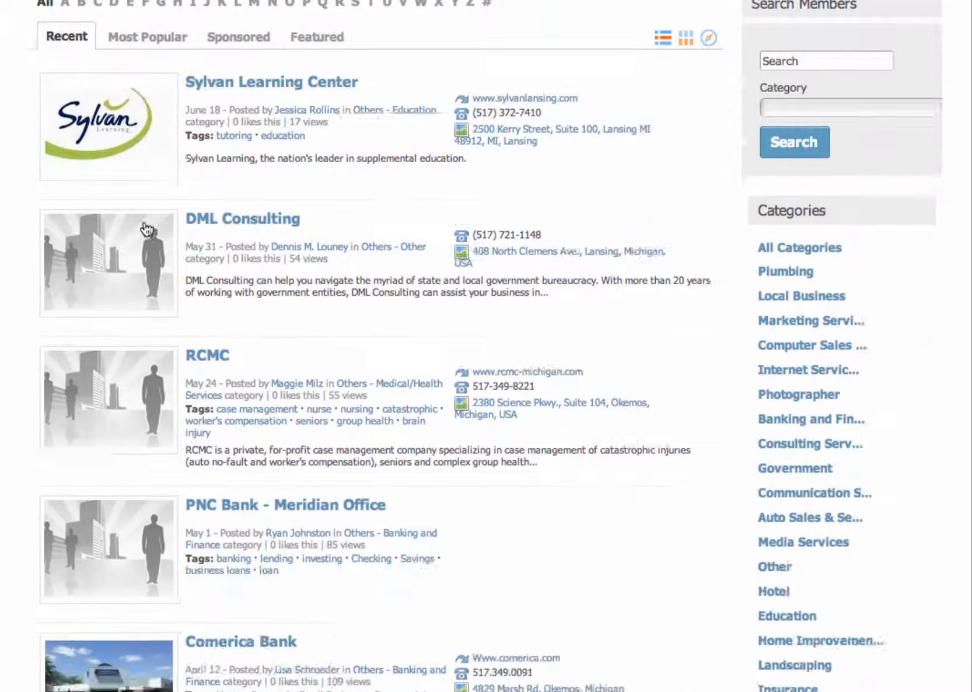
{"action": "scroll", "scroll_direction": "down", "scroll_amount": 3}
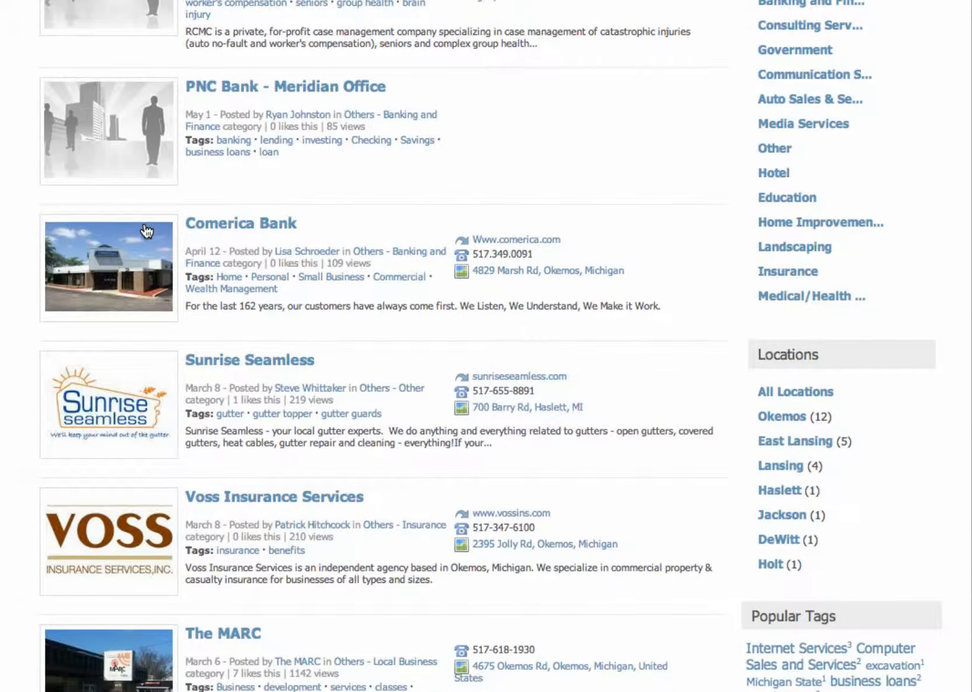
{"action": "mouse_move", "coordinate": [182, 325]}
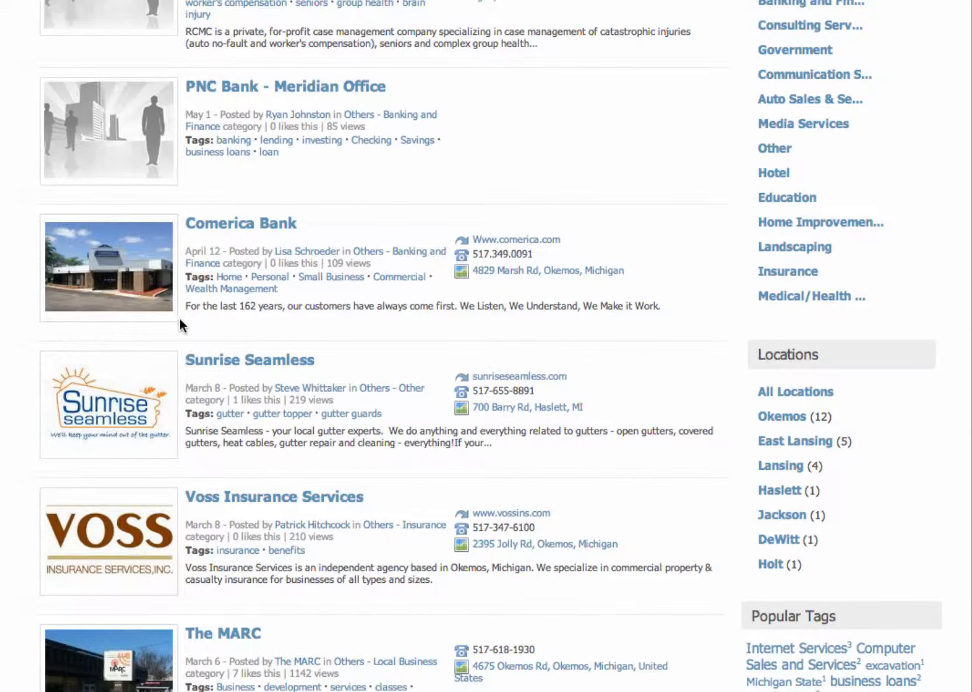
{"action": "scroll", "scroll_direction": "down", "scroll_amount": 3}
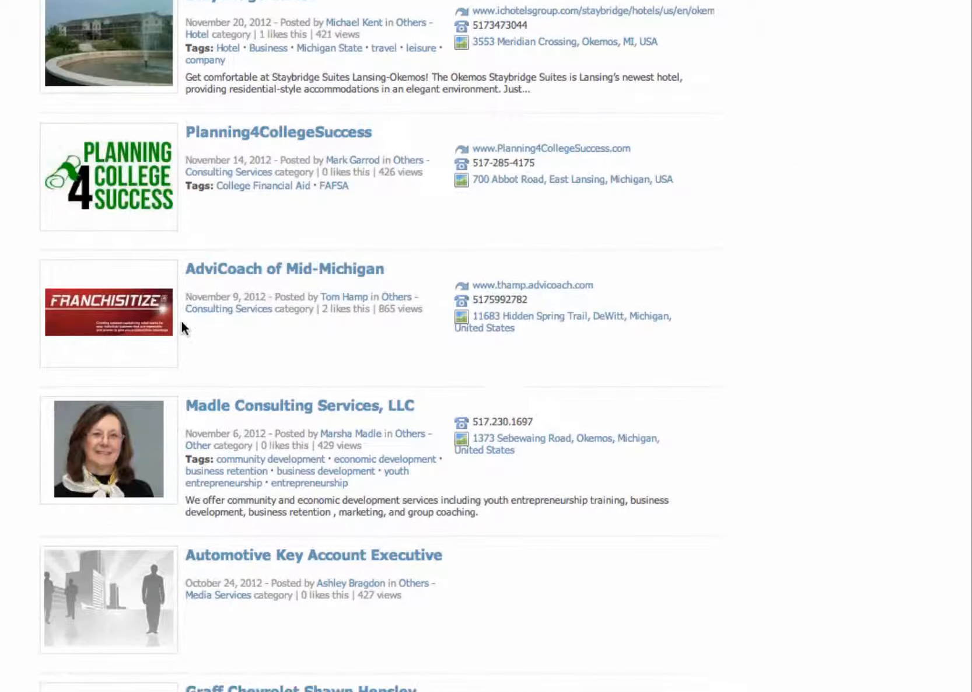
{"action": "scroll", "scroll_direction": "down", "scroll_amount": 3}
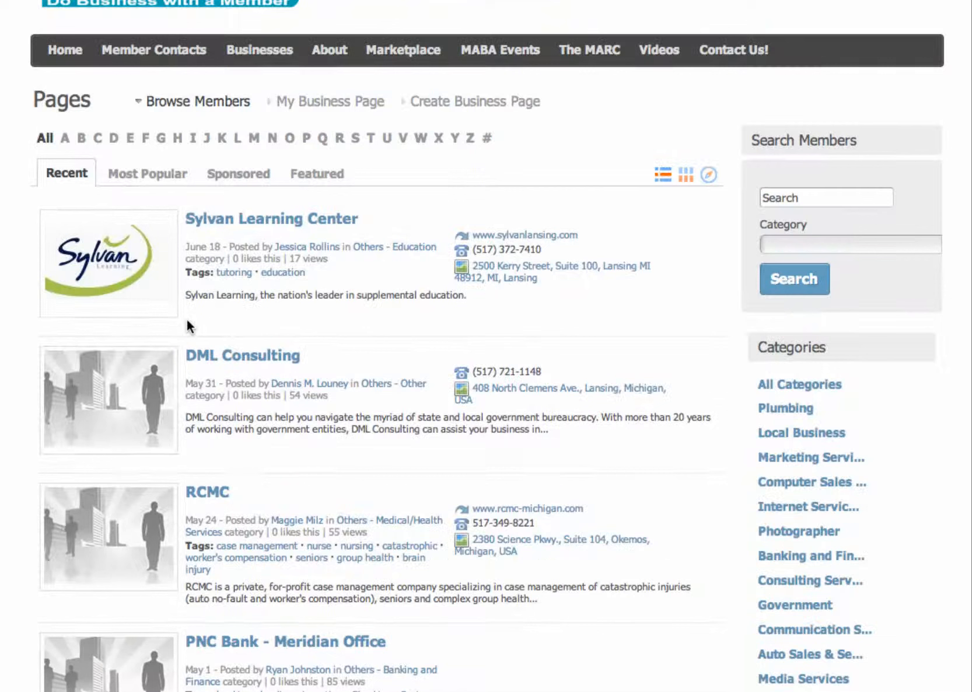
{"action": "mouse_move", "coordinate": [234, 327]}
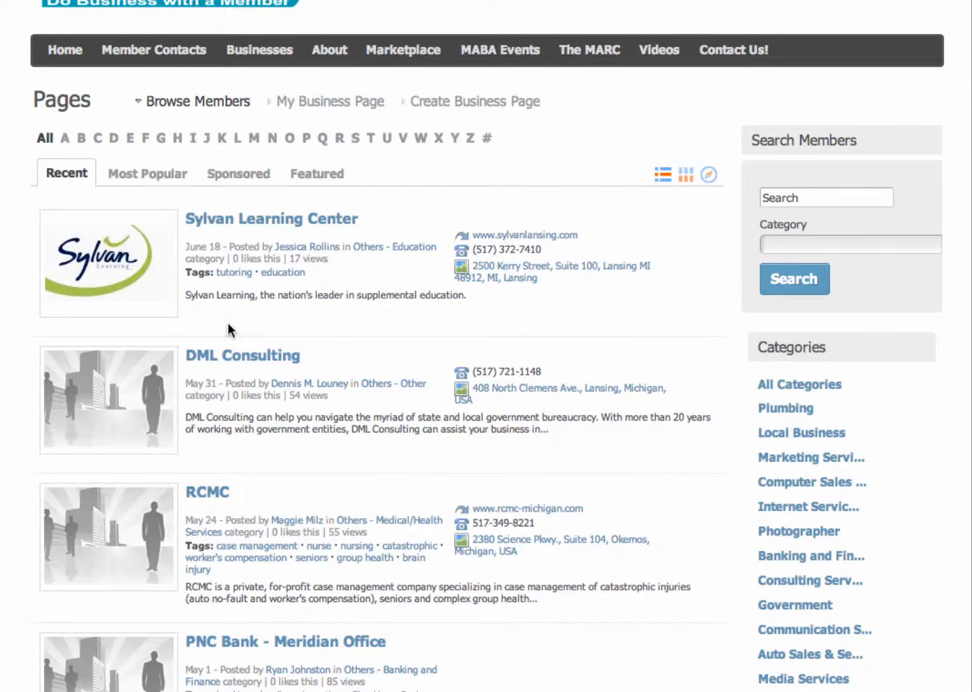
{"action": "mouse_move", "coordinate": [270, 130]}
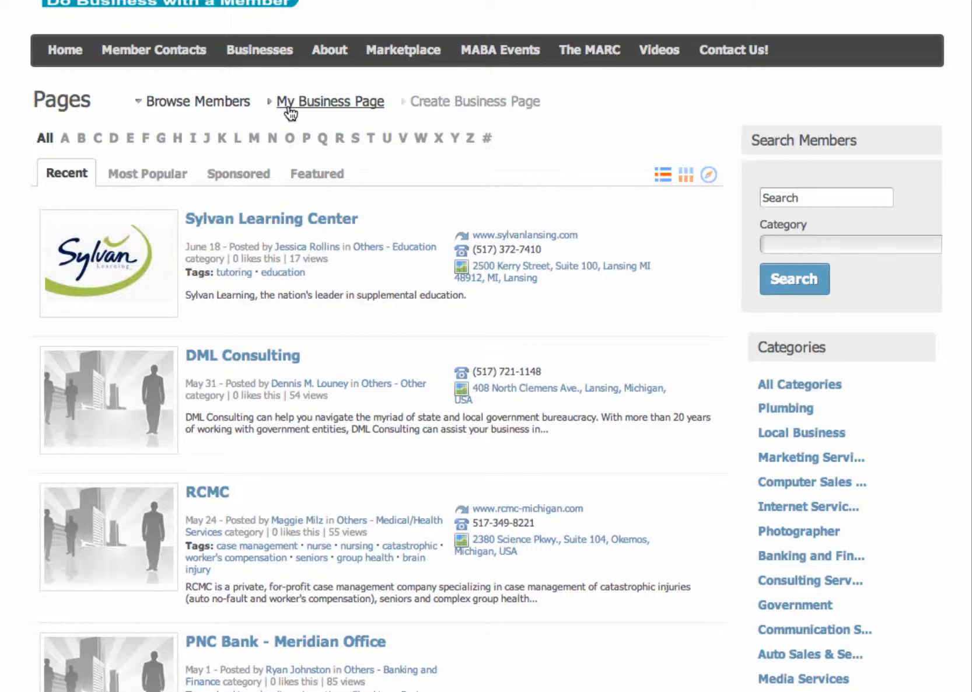
{"action": "mouse_move", "coordinate": [334, 111]}
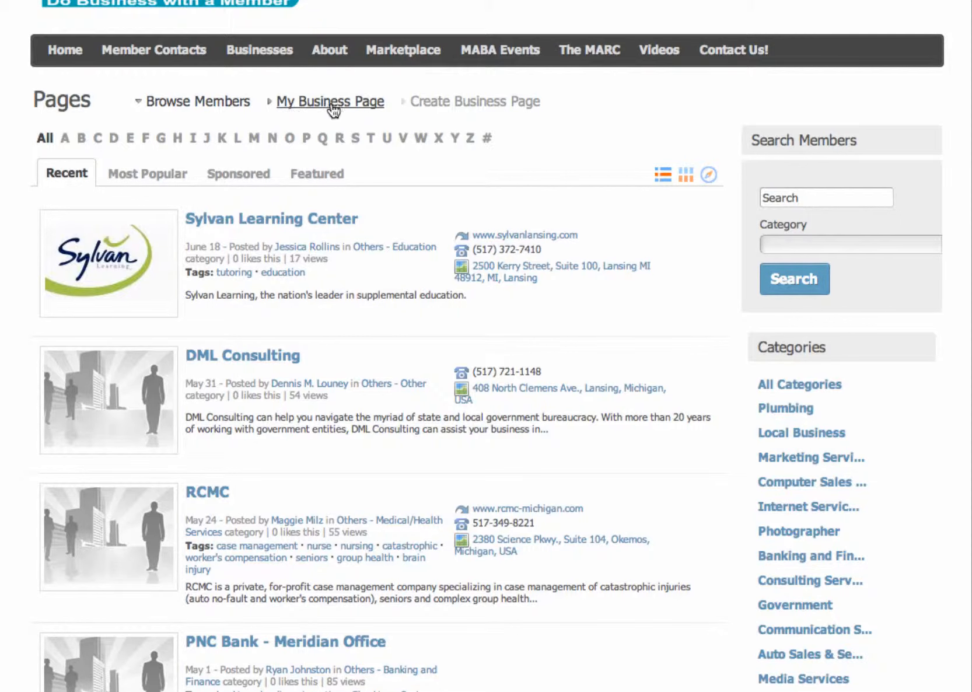
{"action": "mouse_move", "coordinate": [429, 117]}
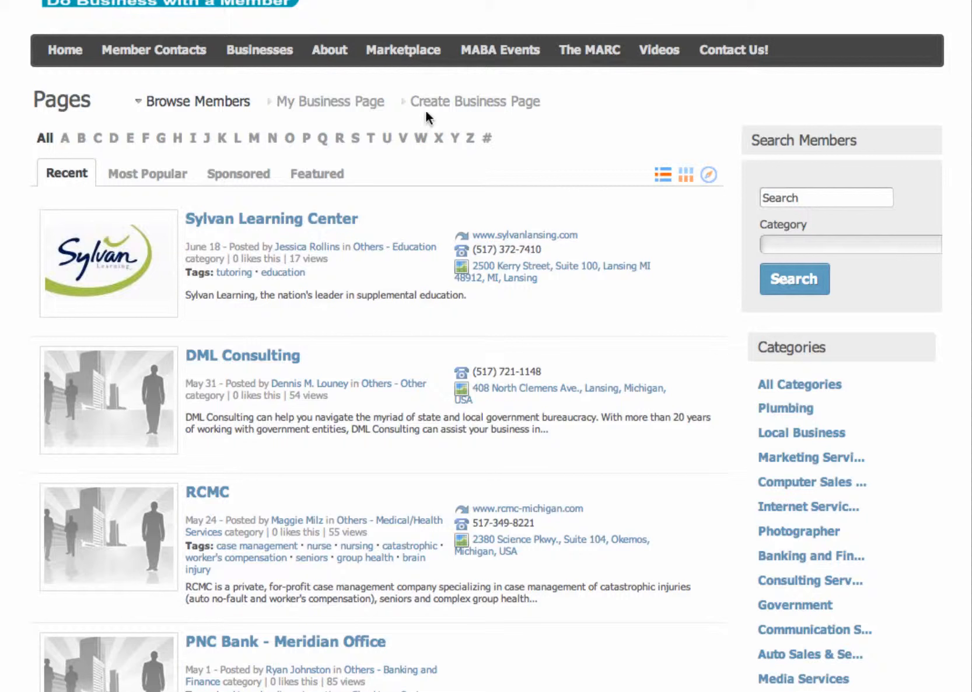
{"action": "mouse_move", "coordinate": [410, 85]}
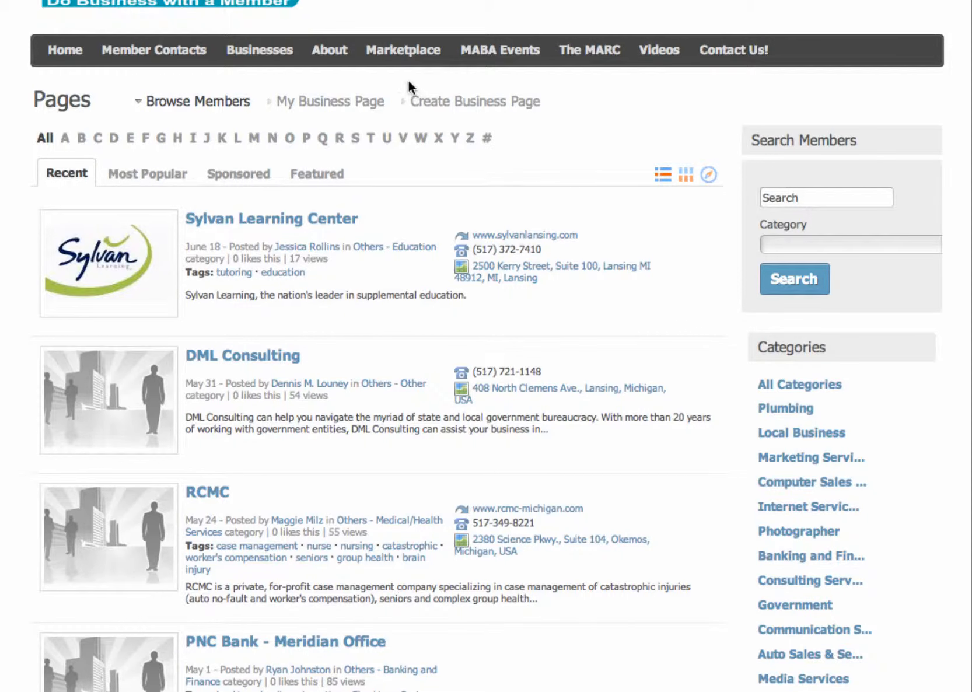
{"action": "mouse_move", "coordinate": [330, 101]}
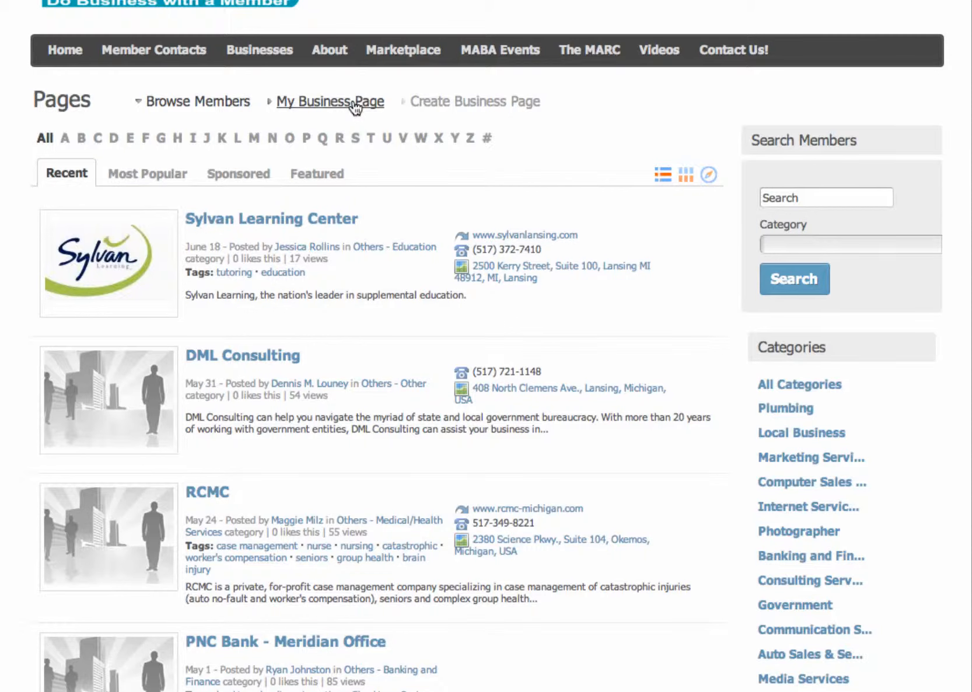
{"action": "mouse_move", "coordinate": [474, 102]}
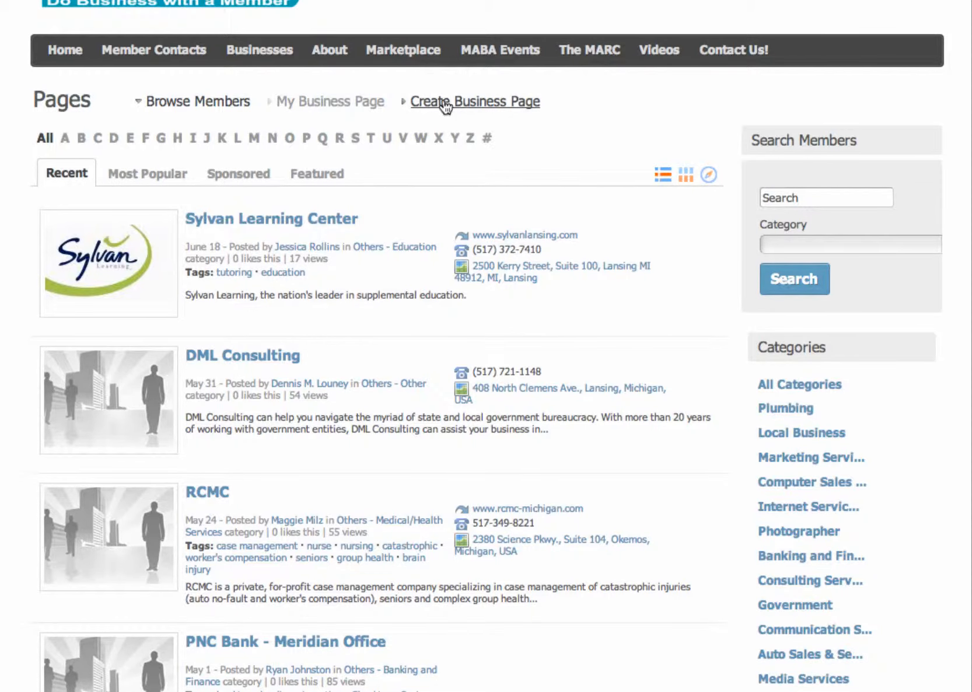
Step: Create a new business page titled 'Michigan Creative Video' with its URL auto-filled to match
{"action": "left_click", "coordinate": [474, 102]}
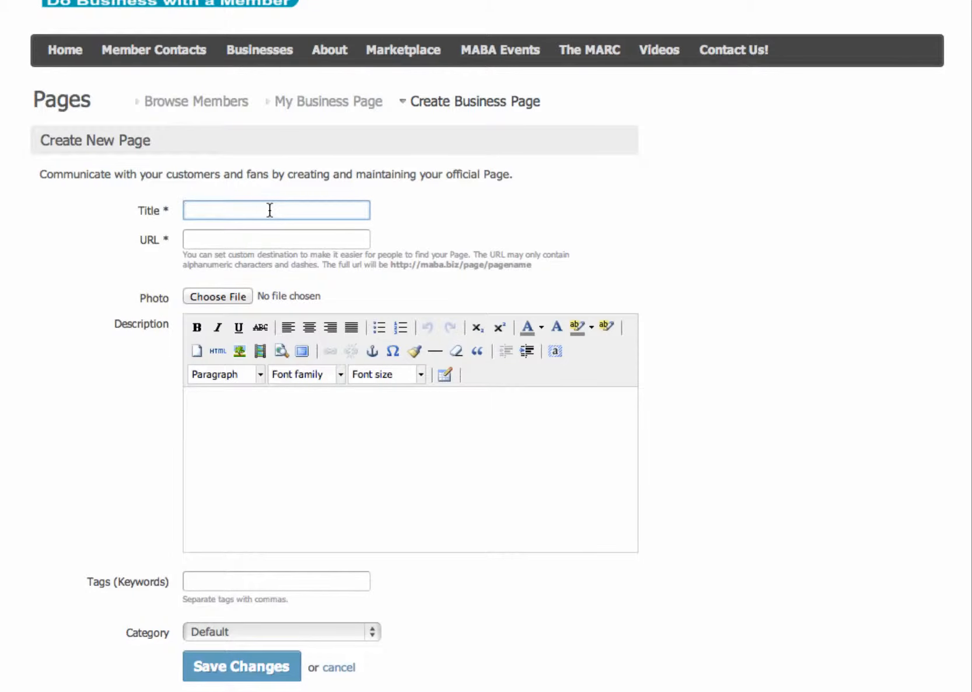
{"action": "type", "text": "Michigan"}
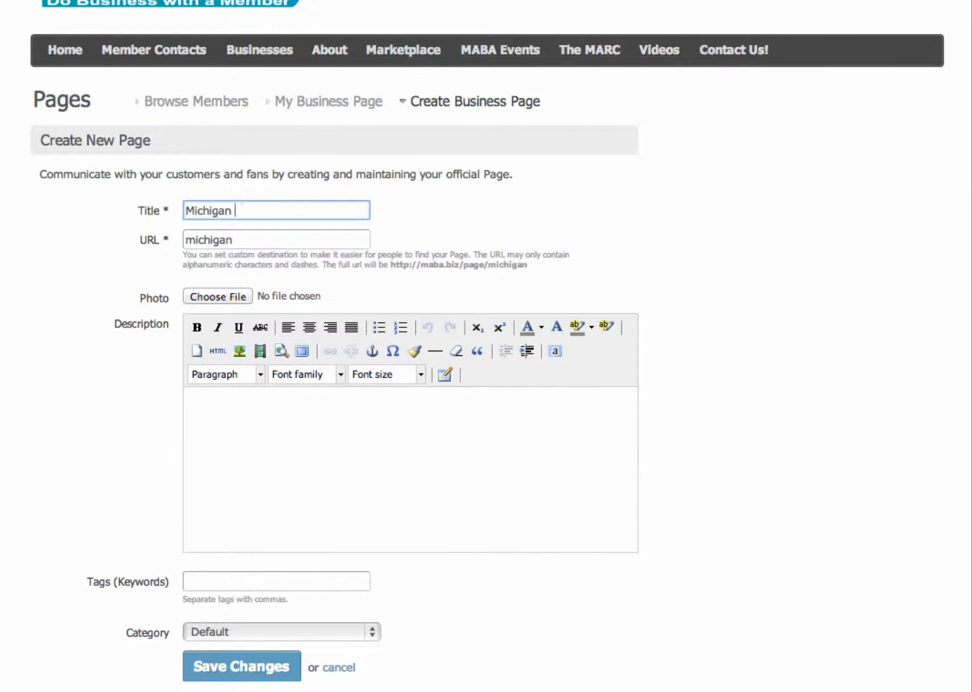
{"action": "type", "text": "Creative V"}
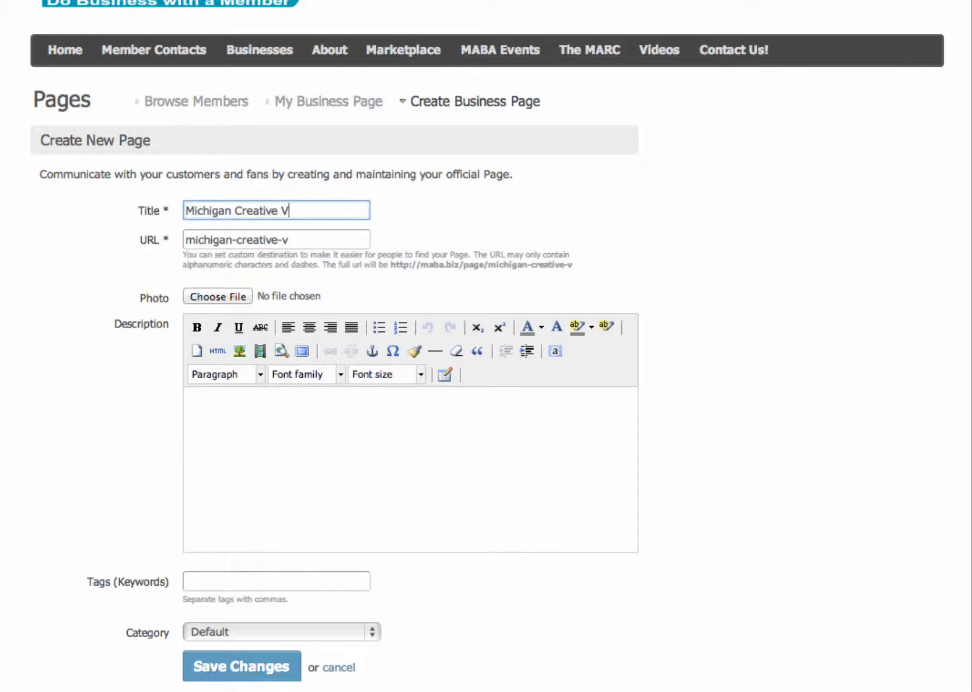
{"action": "type", "text": "ideo"}
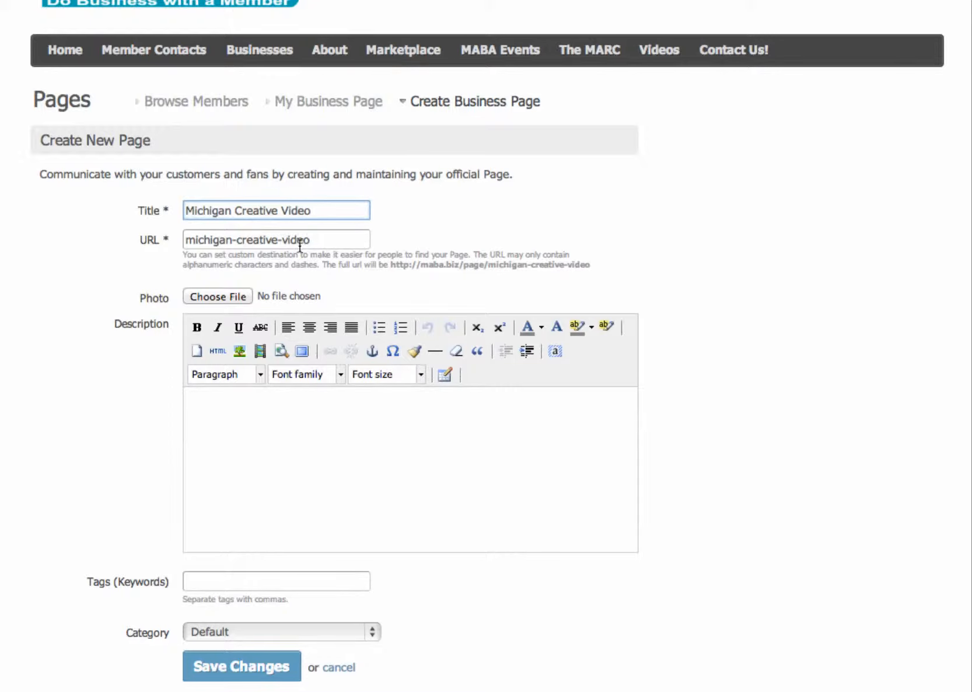
{"action": "mouse_move", "coordinate": [229, 302]}
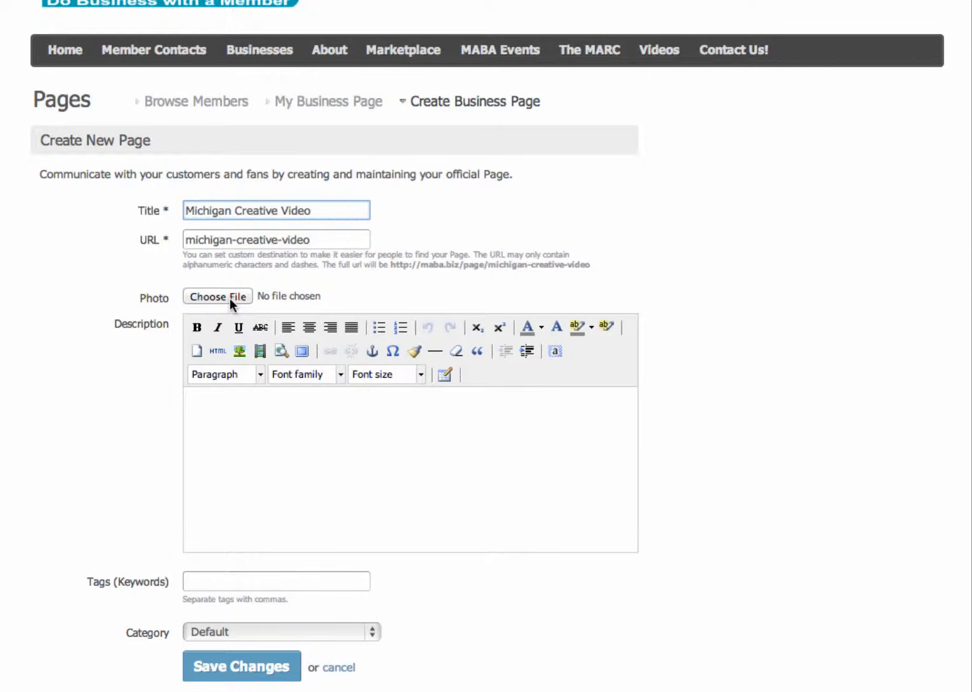
Step: Choose logo.png from the Dropbox Michigan Creative folder as the page photo
{"action": "left_click", "coordinate": [217, 296]}
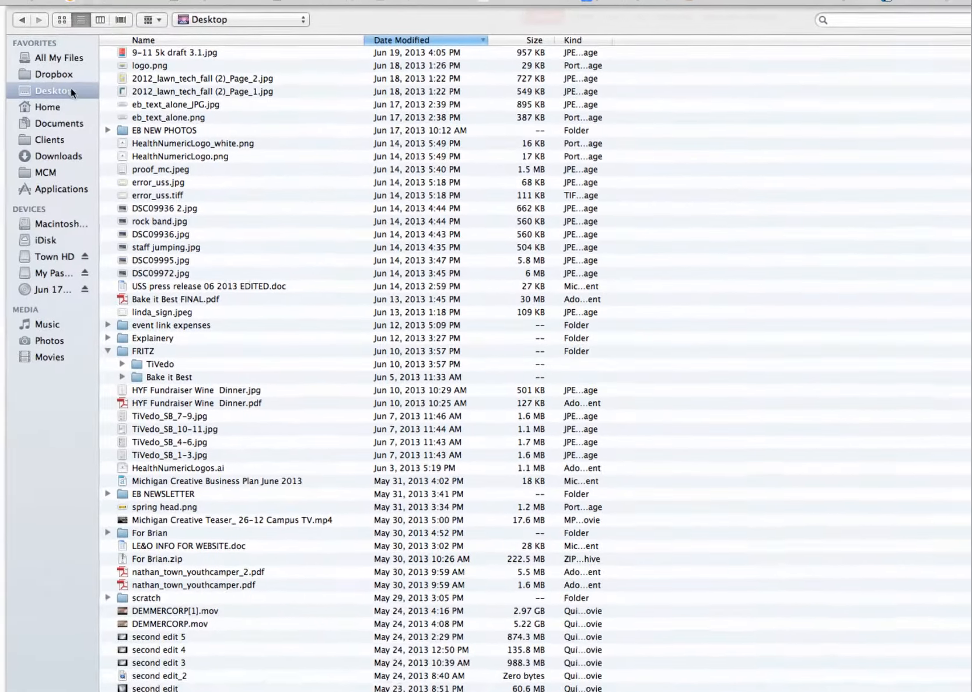
{"action": "mouse_move", "coordinate": [57, 217]}
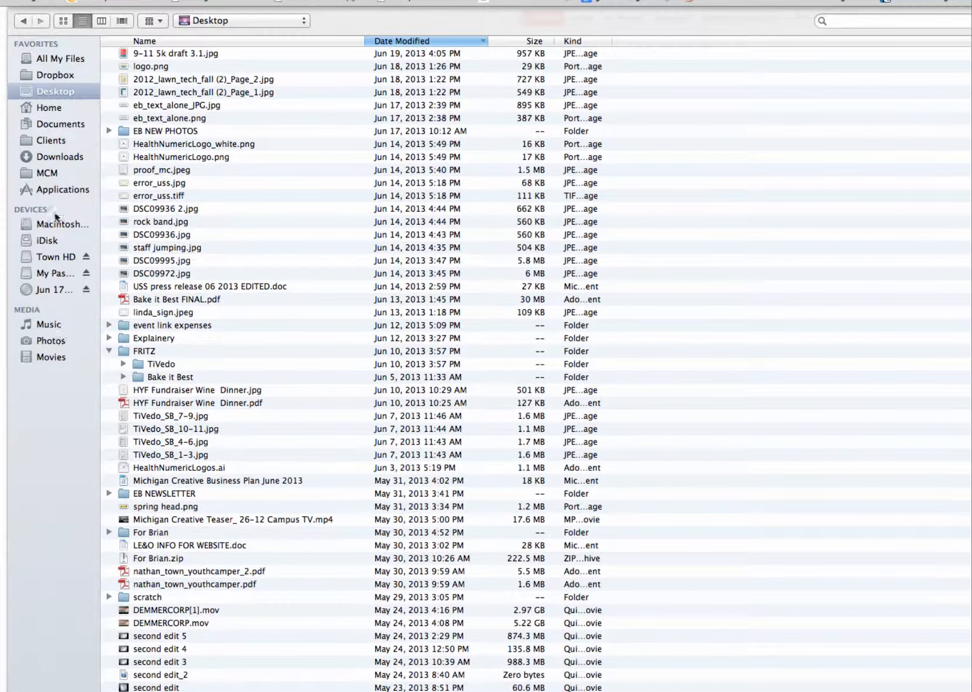
{"action": "left_click", "coordinate": [56, 75]}
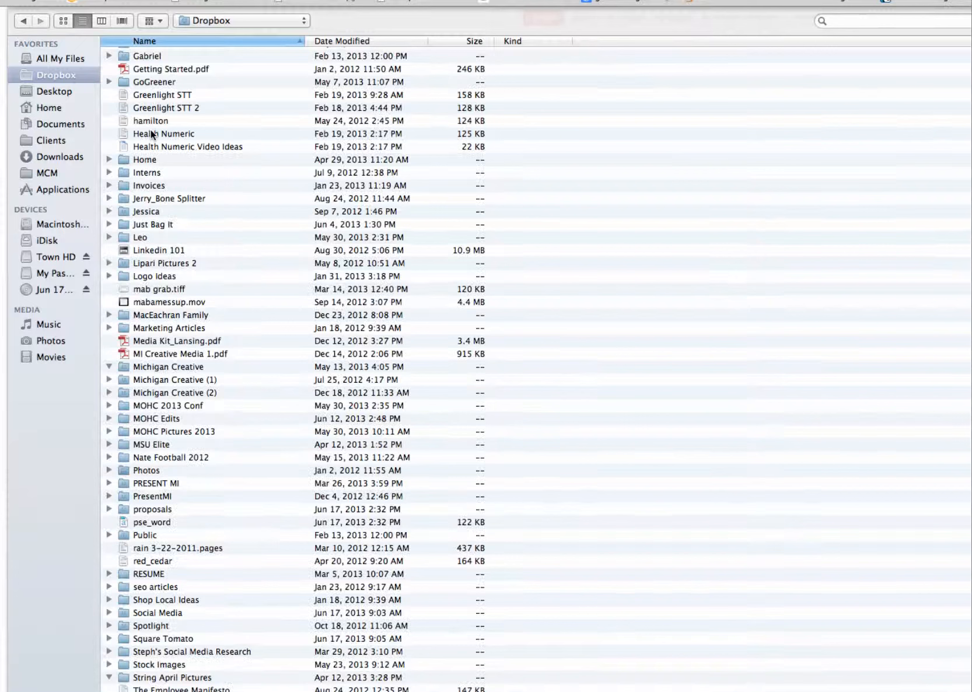
{"action": "left_click", "coordinate": [108, 366]}
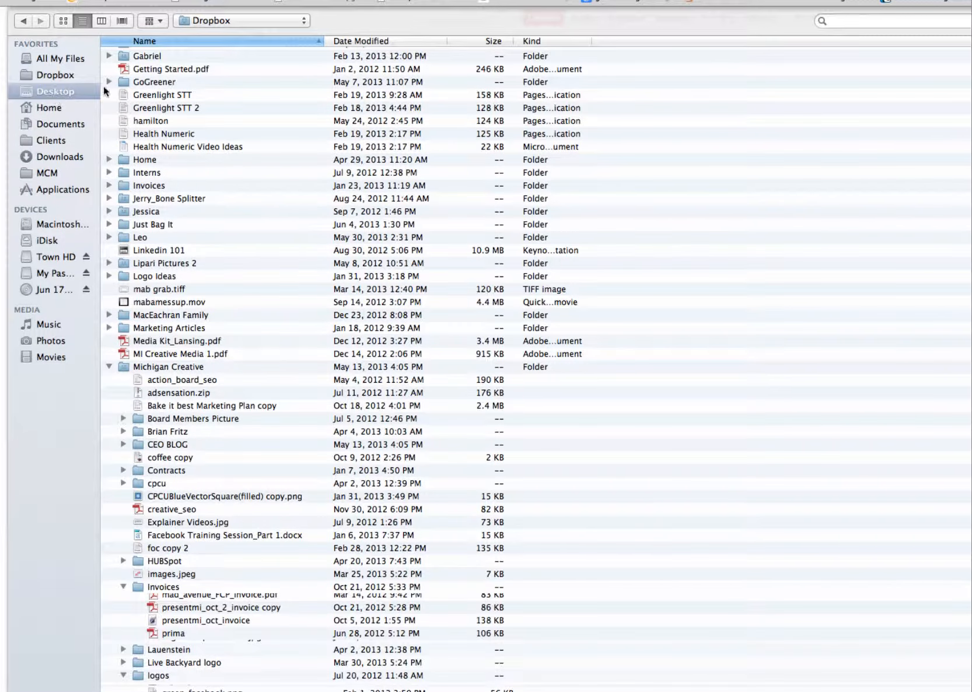
{"action": "left_click", "coordinate": [56, 91]}
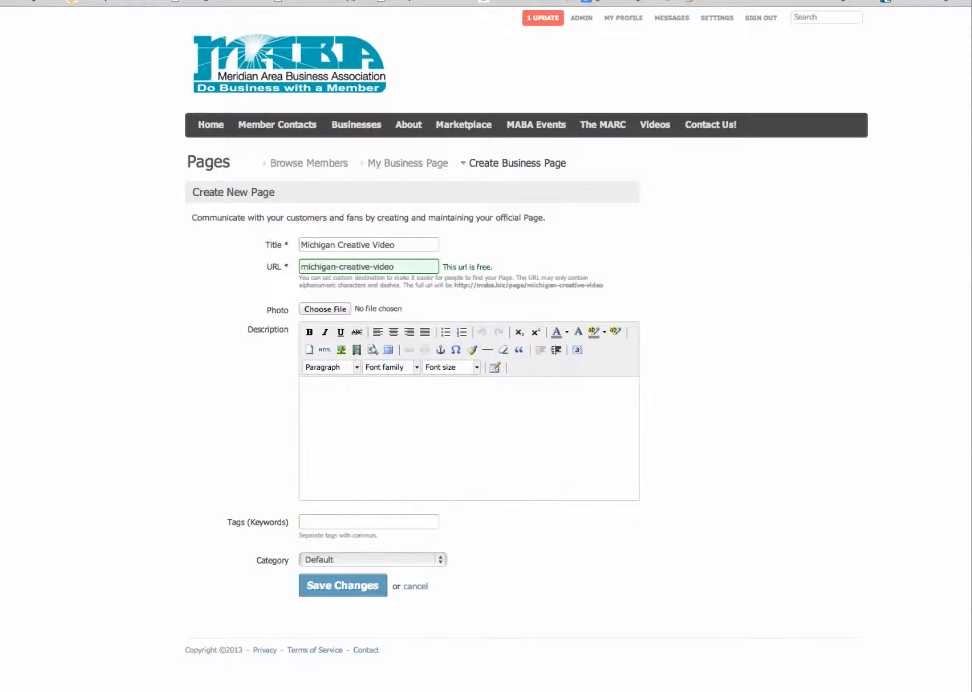
Step: Enter the page description 'This is my biz pages...........'
{"action": "left_click", "coordinate": [325, 308]}
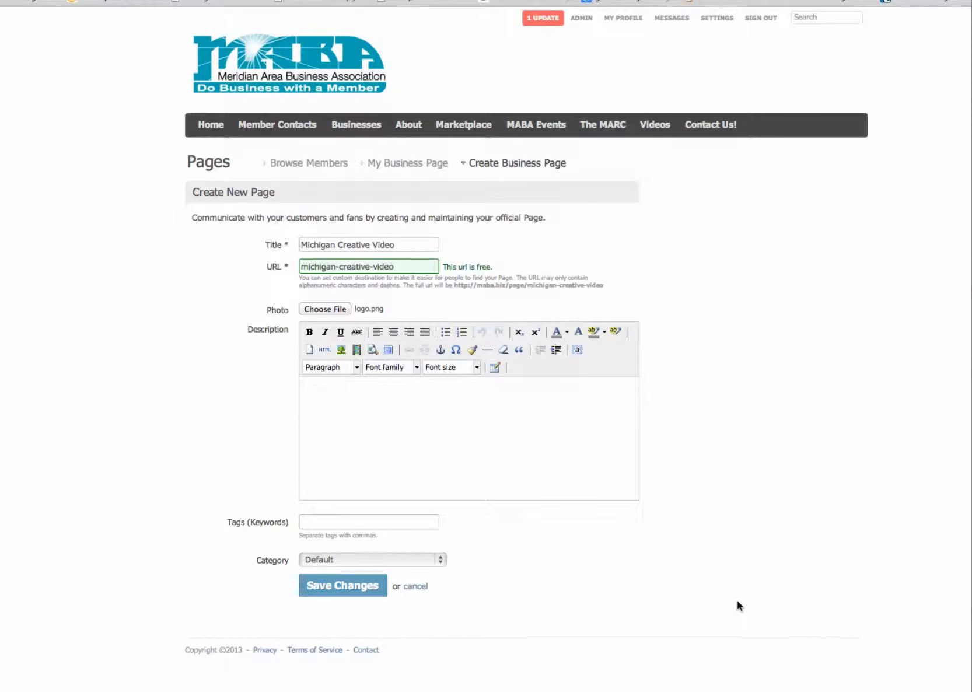
{"action": "type", "text": "This"}
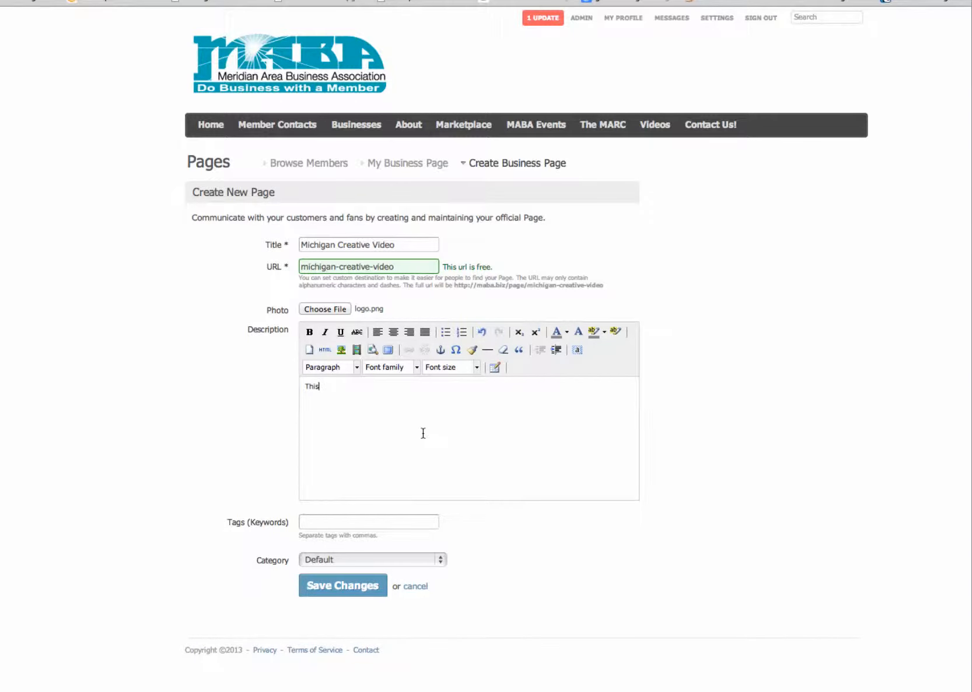
{"action": "type", "text": "is my"}
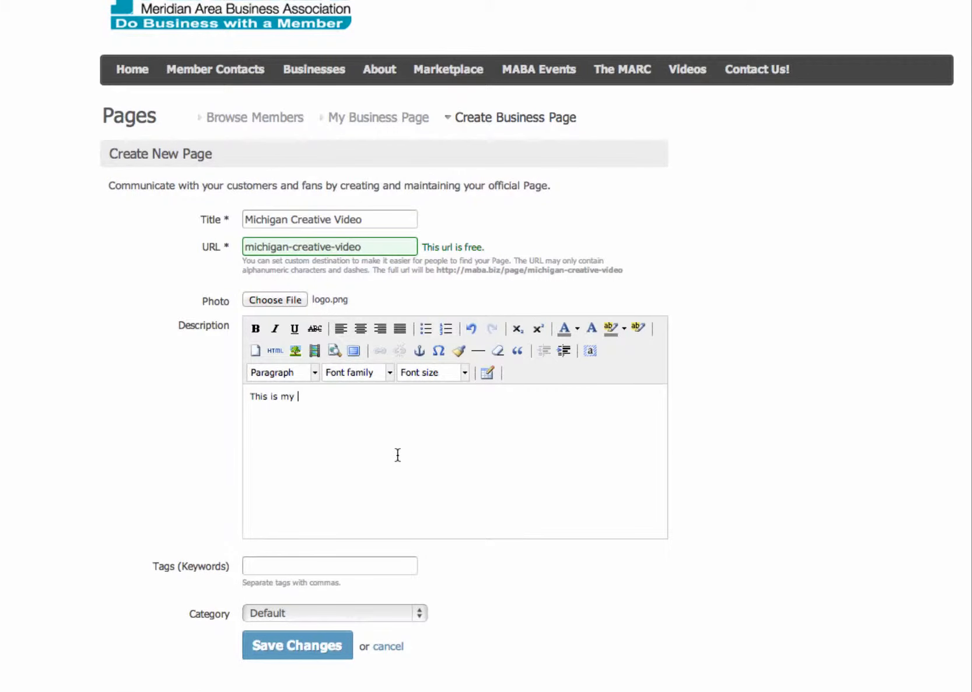
{"action": "type", "text": "biz pages."}
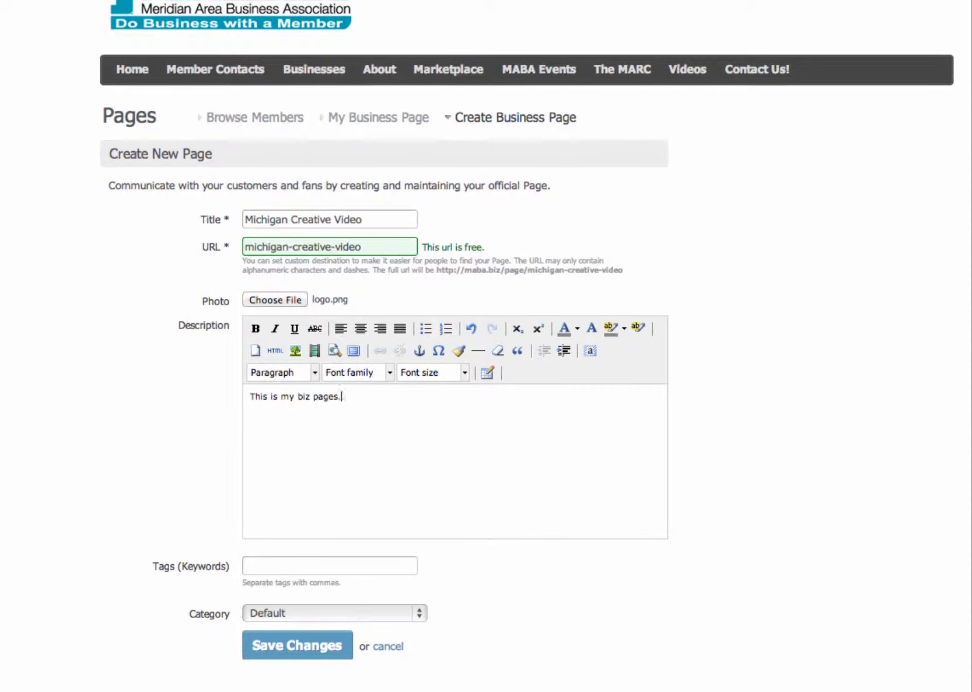
{"action": "type", "text": "..........."}
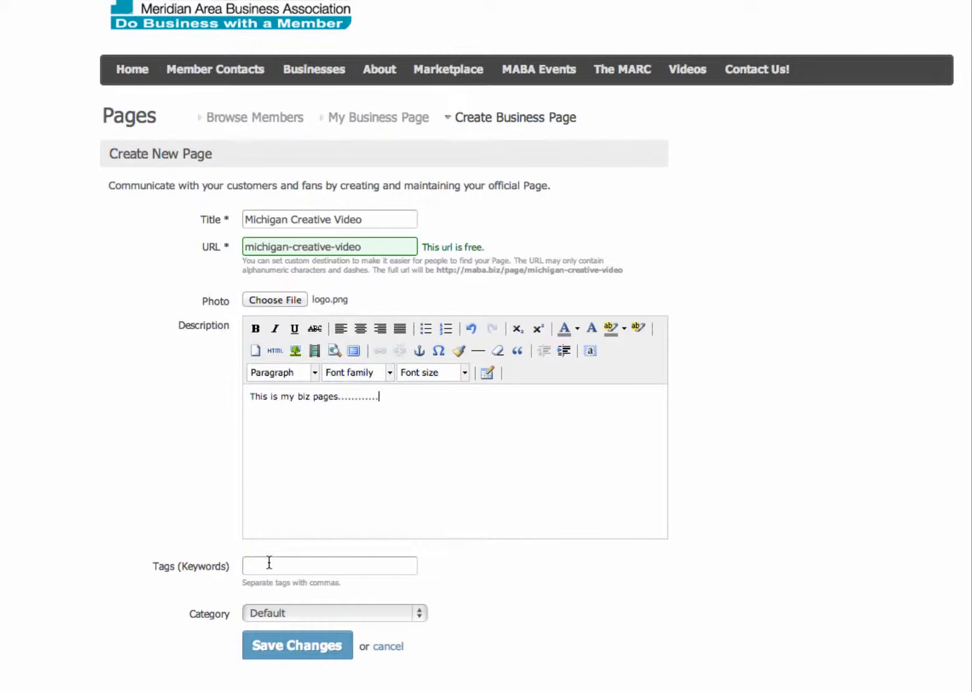
Step: Enter the keyword tags 'video, michigan, creative' for the page
{"action": "left_click", "coordinate": [329, 565]}
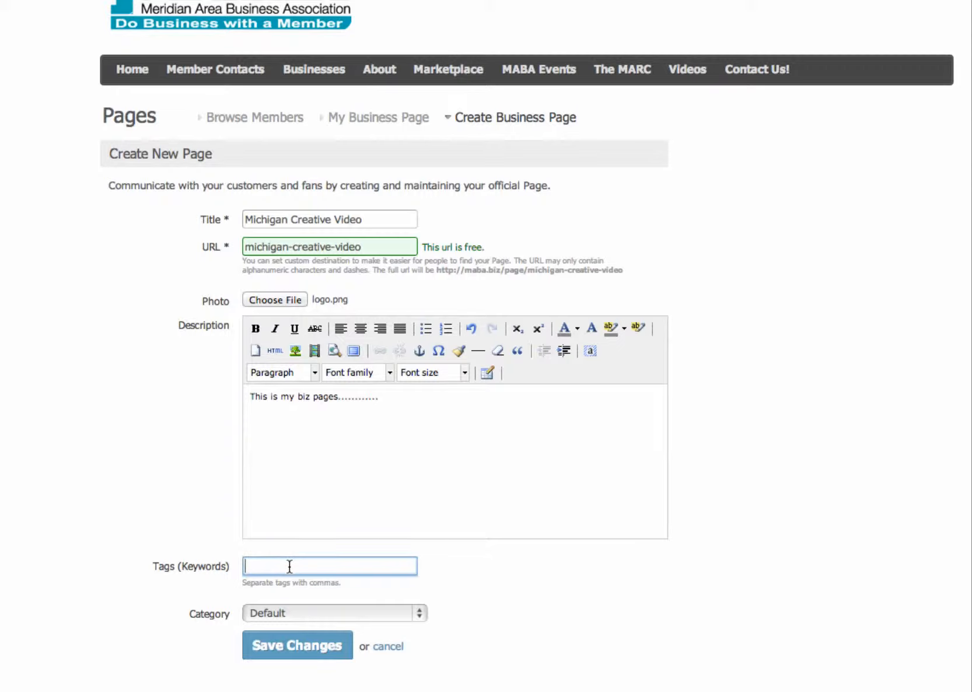
{"action": "mouse_move", "coordinate": [292, 564]}
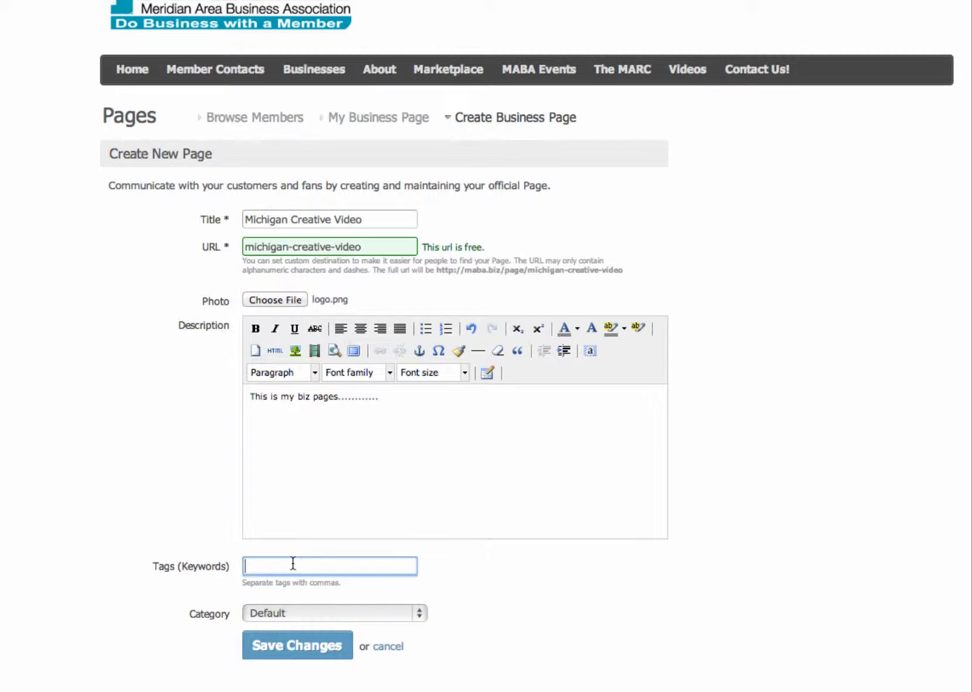
{"action": "type", "text": "video,"}
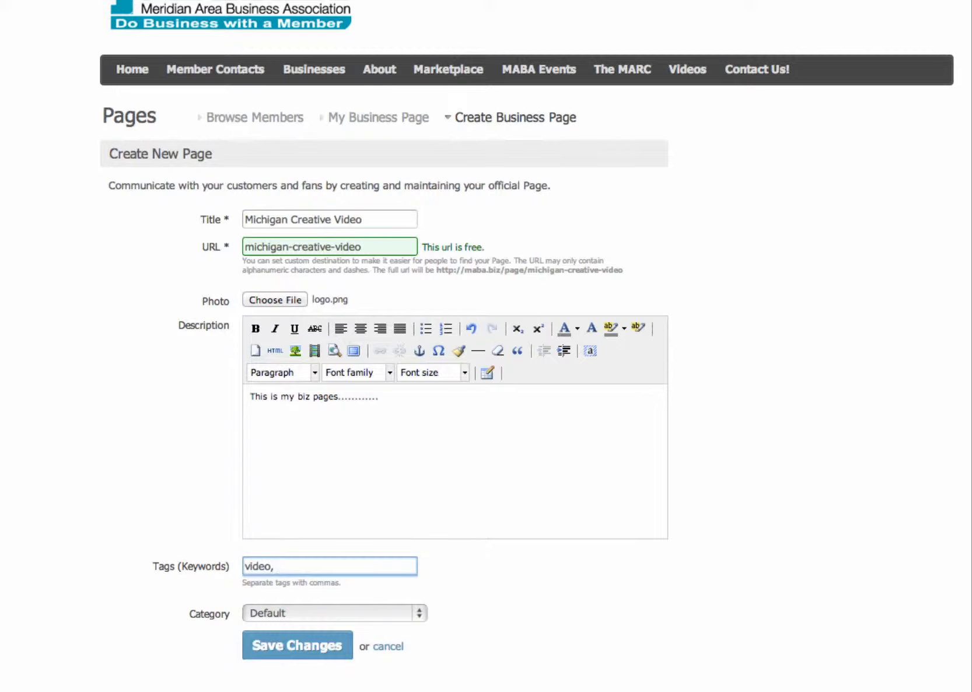
{"action": "type", "text": "michigan, creati"}
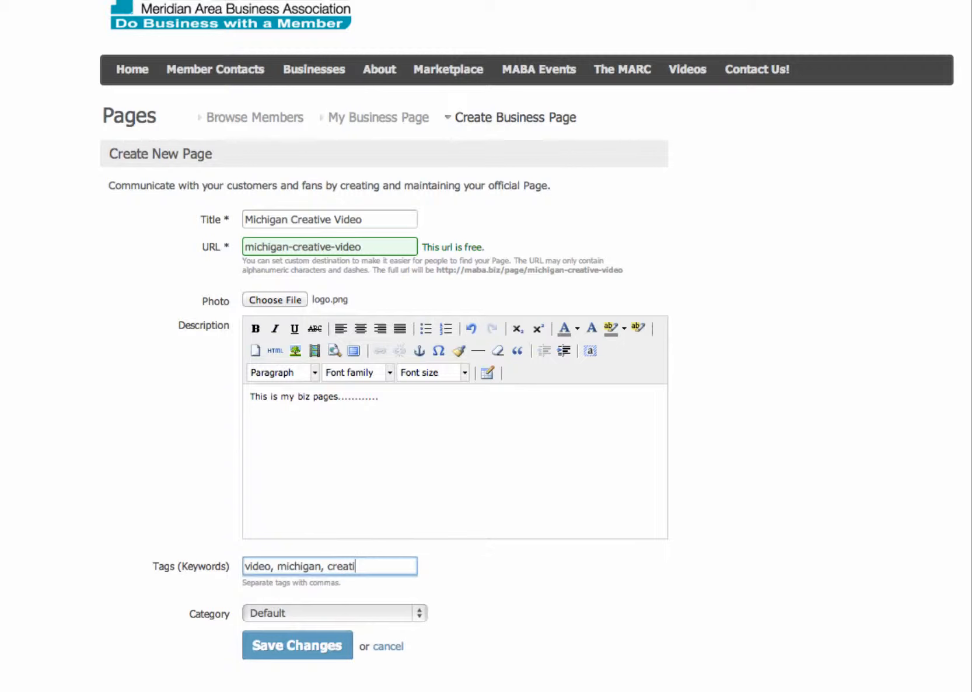
{"action": "type", "text": "ve"}
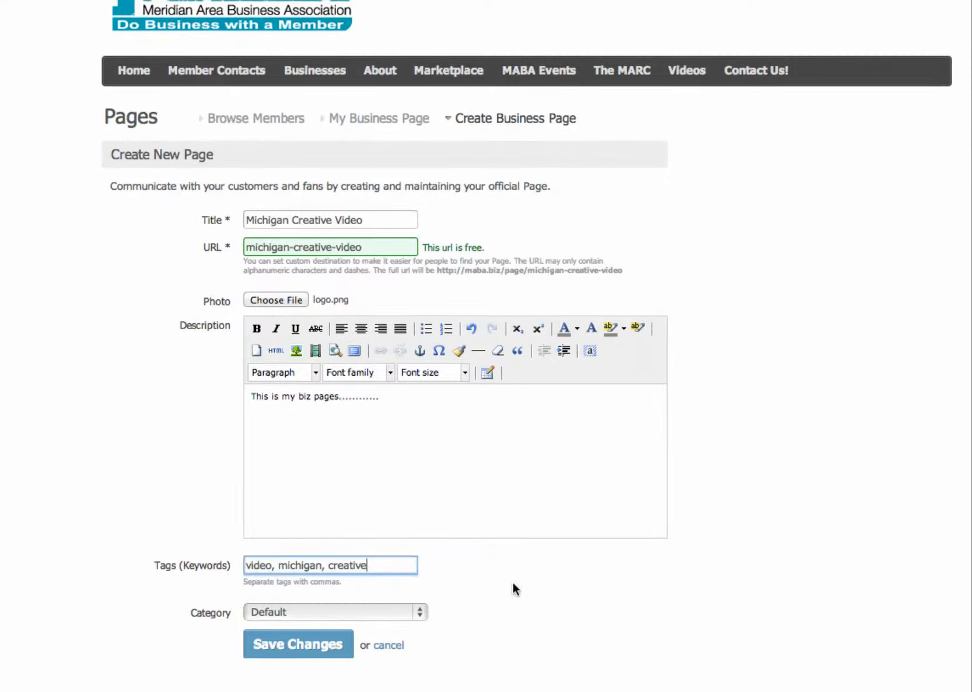
{"action": "left_click", "coordinate": [335, 611]}
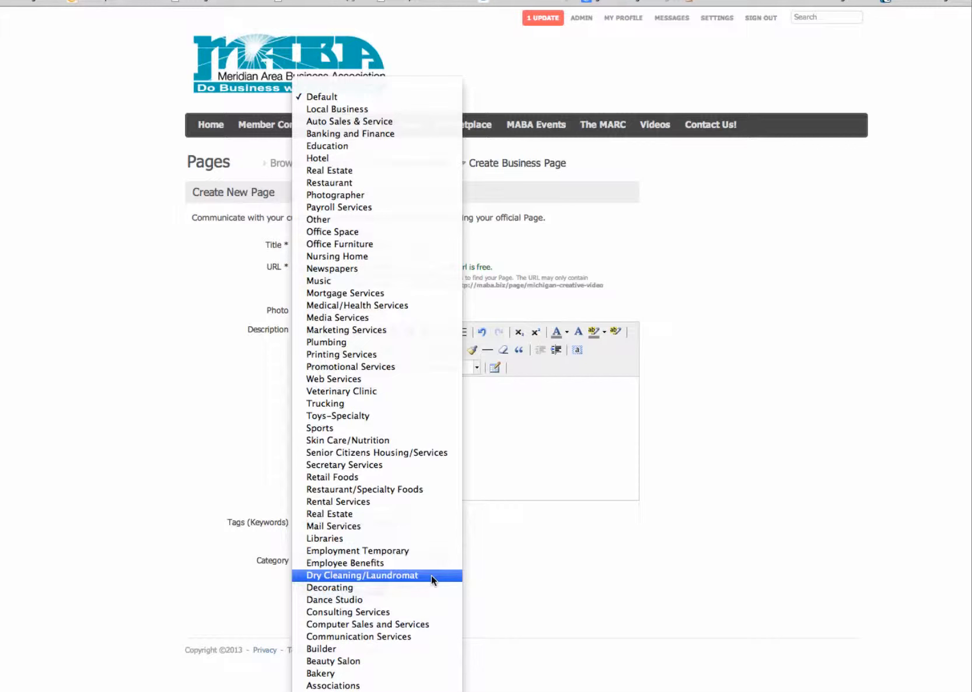
{"action": "mouse_move", "coordinate": [440, 372]}
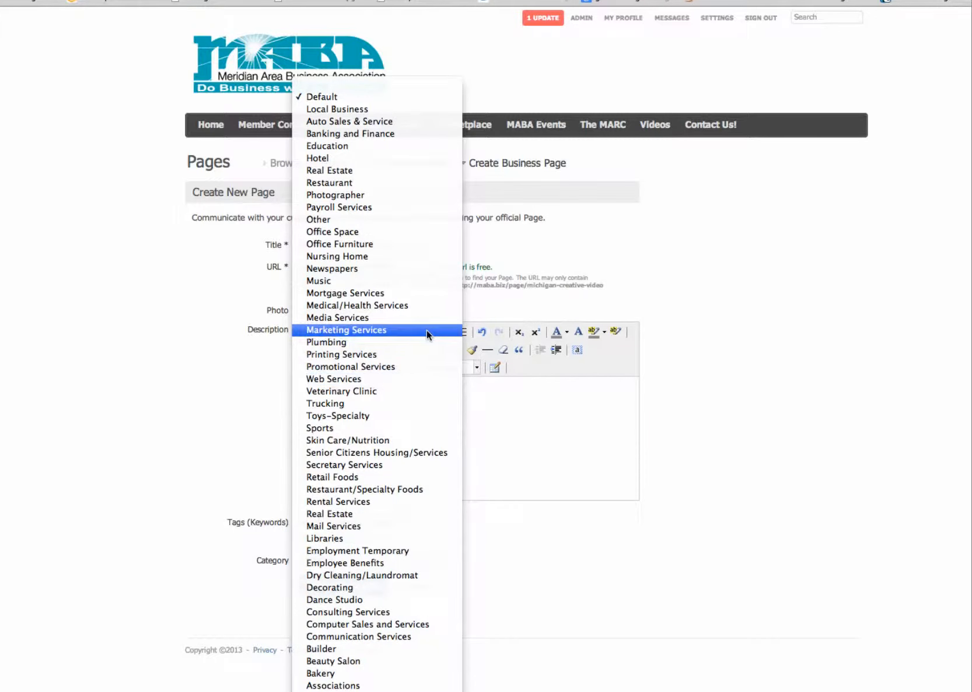
Step: Choose Marketing Services as category, enter zip code 48823 and save the new page
{"action": "left_click", "coordinate": [346, 330]}
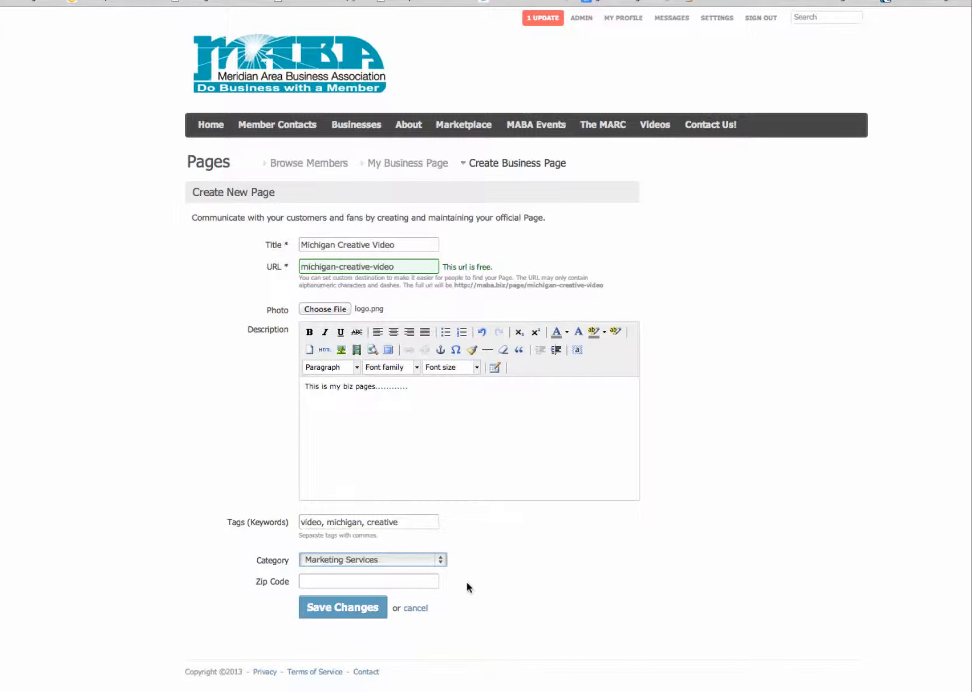
{"action": "type", "text": "4884"}
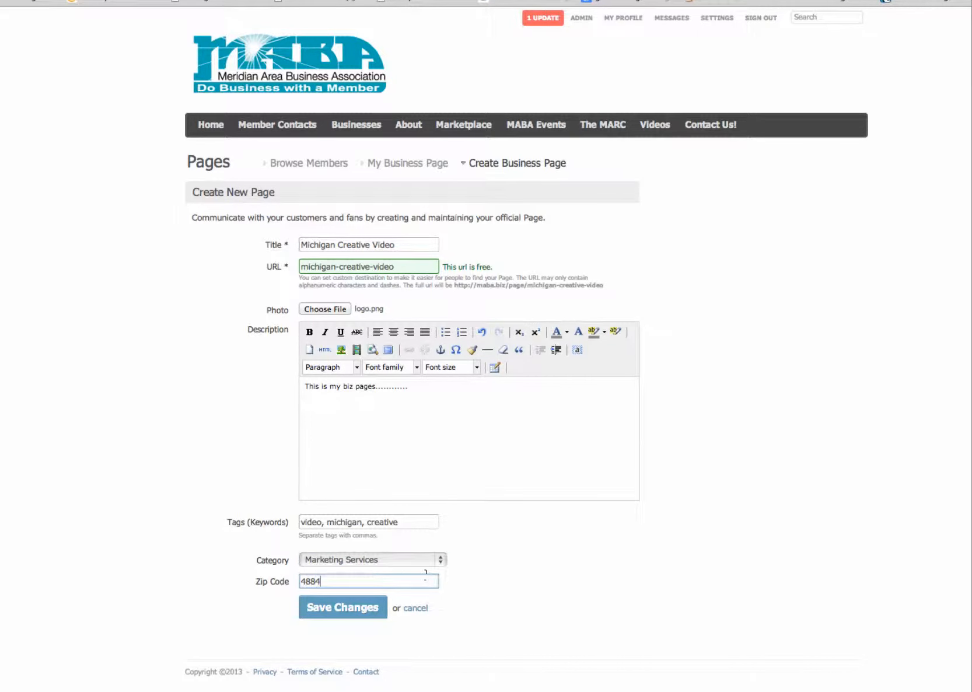
{"action": "type", "text": "23"}
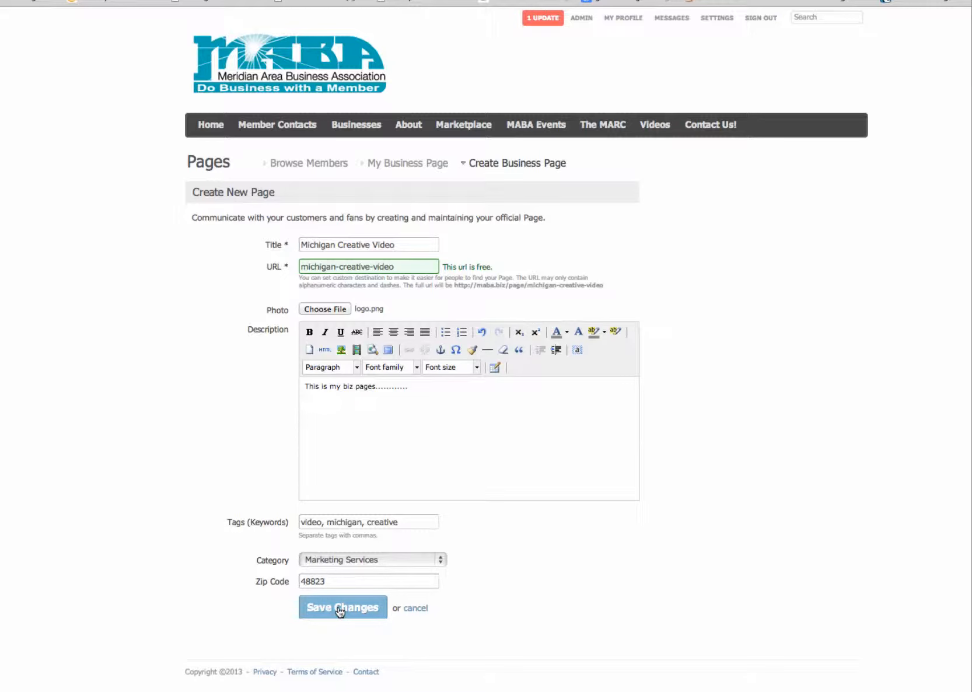
{"action": "left_click", "coordinate": [342, 606]}
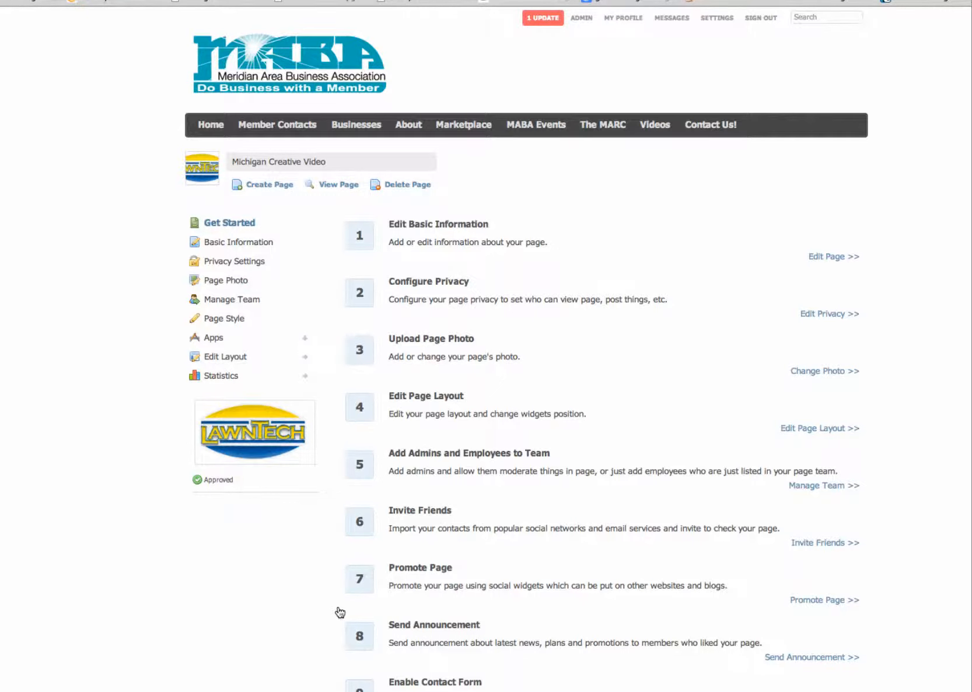
{"action": "mouse_move", "coordinate": [345, 374]}
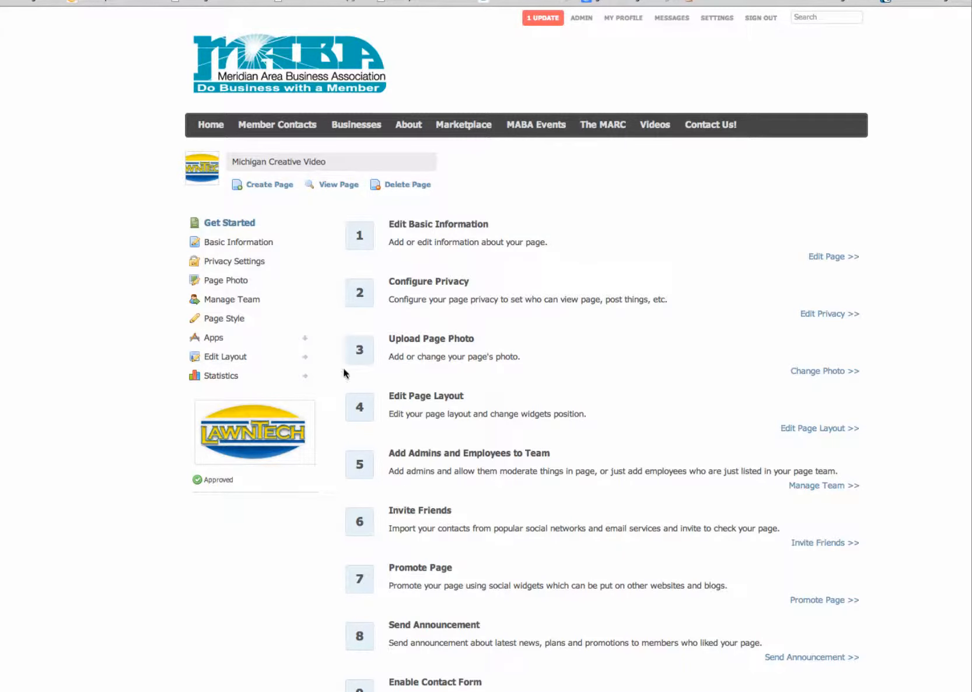
{"action": "mouse_move", "coordinate": [243, 281]}
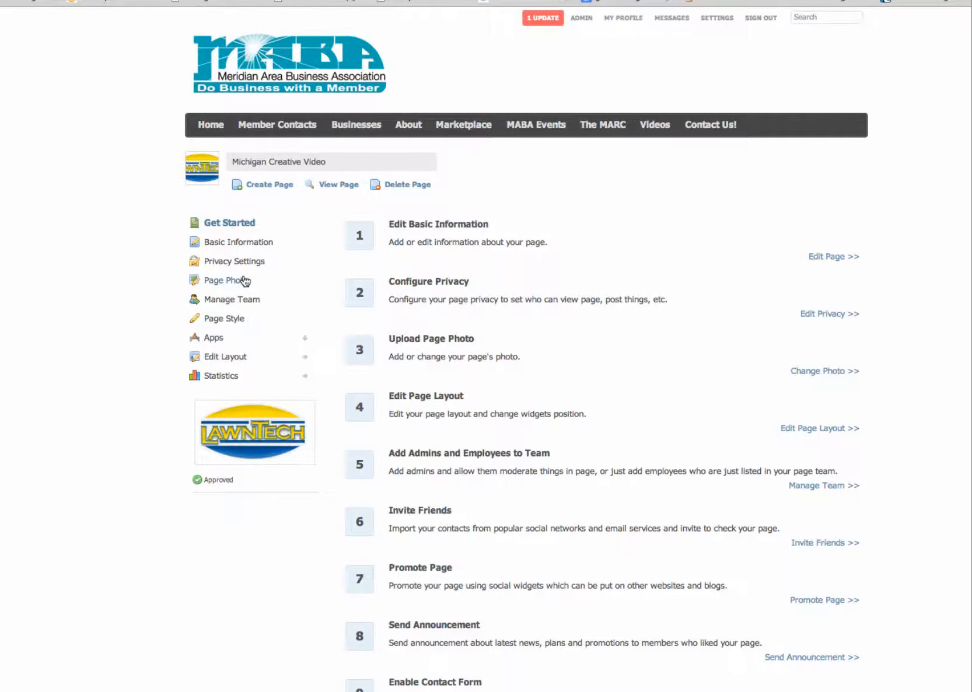
Step: Review the Page Photo settings, then bring up the Basic Information edit form
{"action": "left_click", "coordinate": [228, 280]}
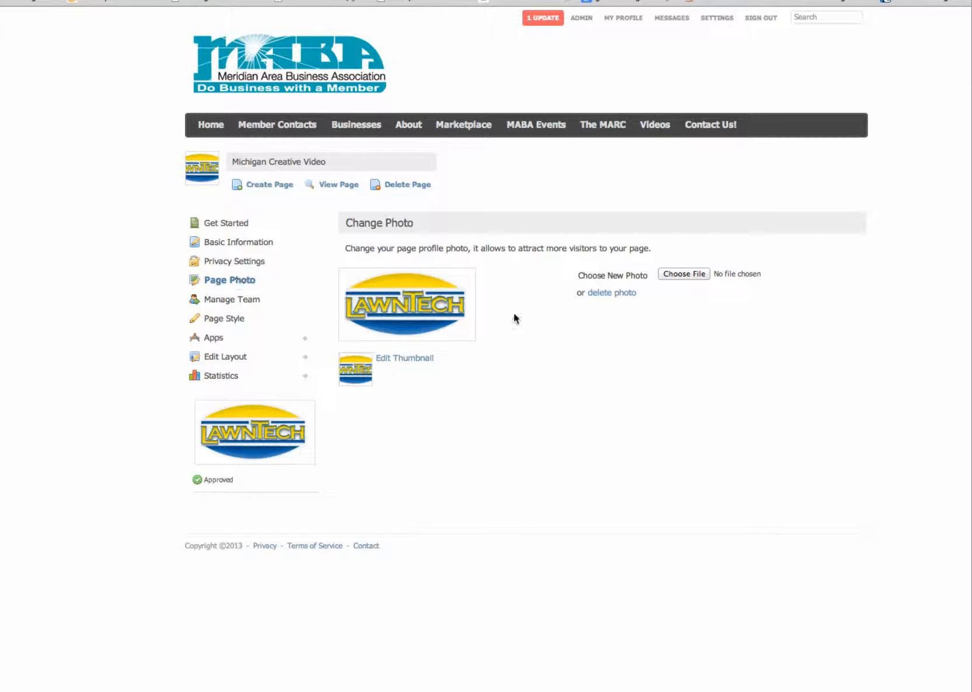
{"action": "mouse_move", "coordinate": [360, 296]}
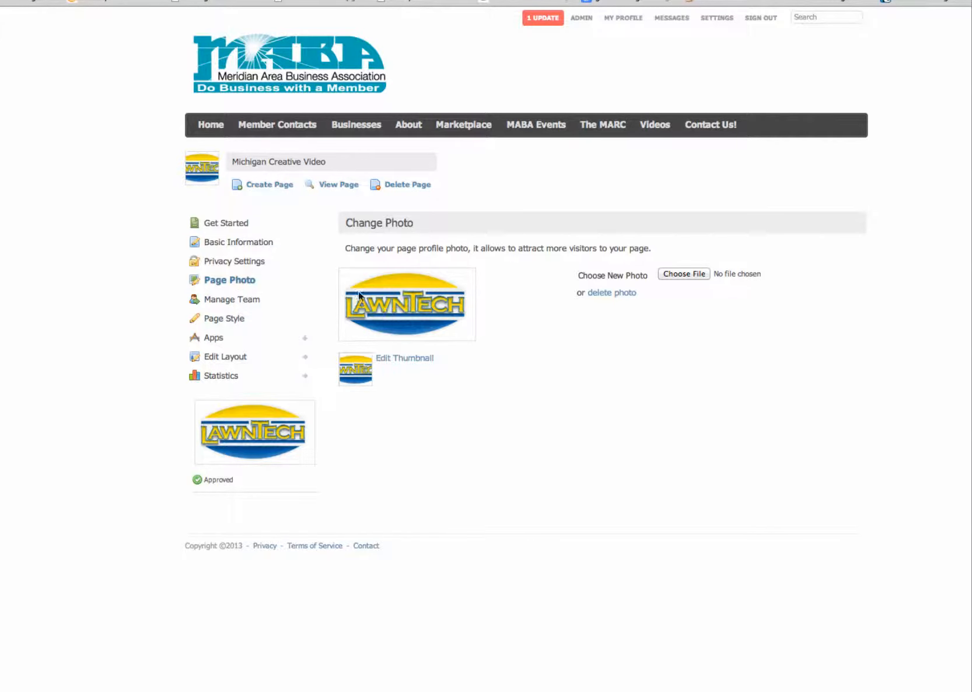
{"action": "mouse_move", "coordinate": [238, 241]}
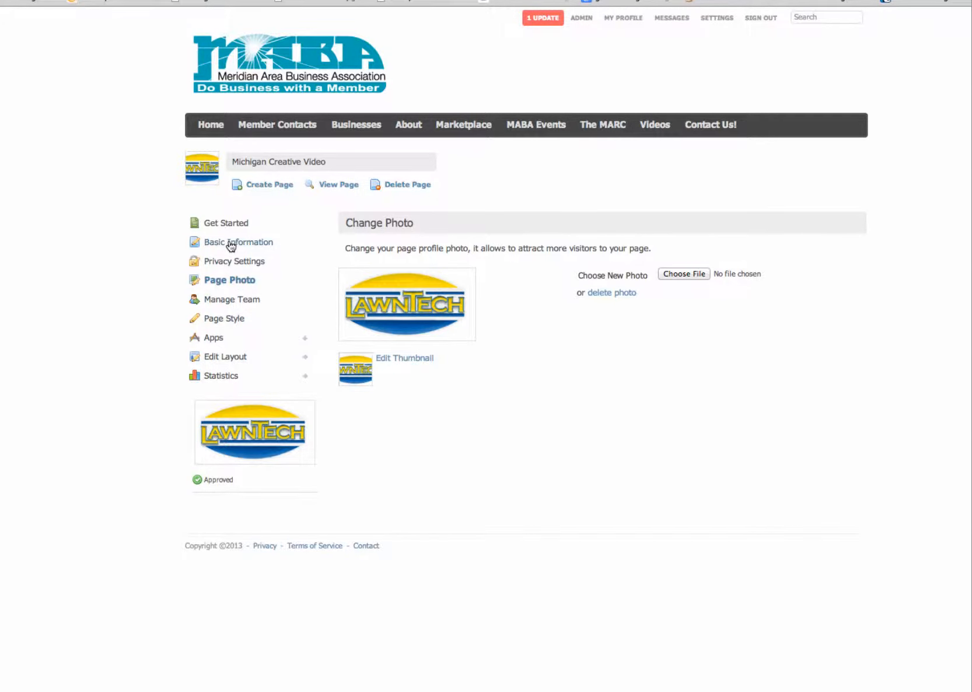
{"action": "left_click", "coordinate": [243, 241]}
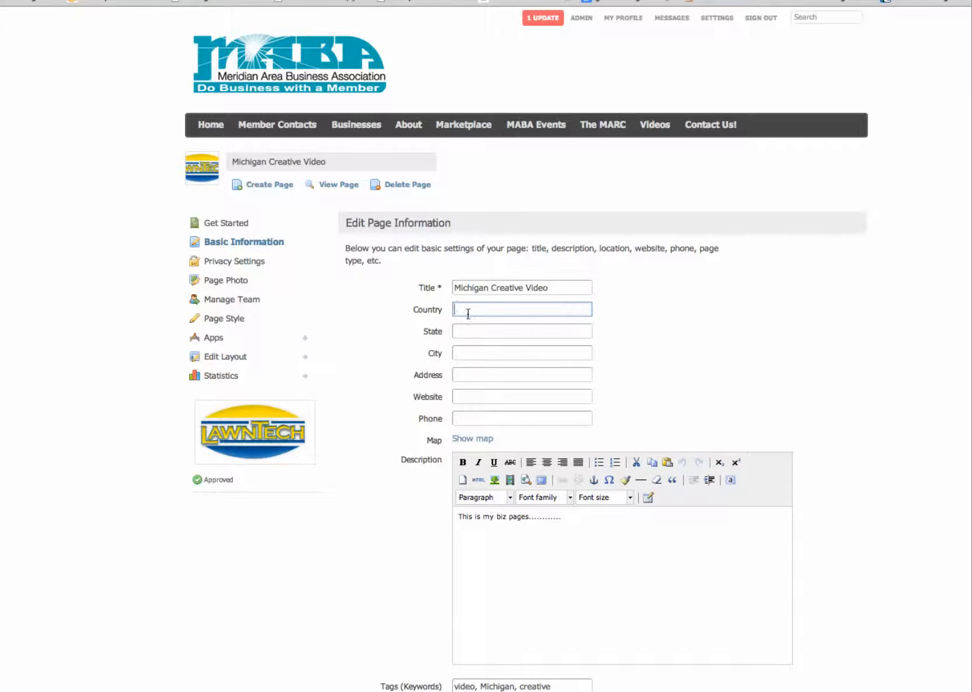
{"action": "left_click", "coordinate": [521, 397]}
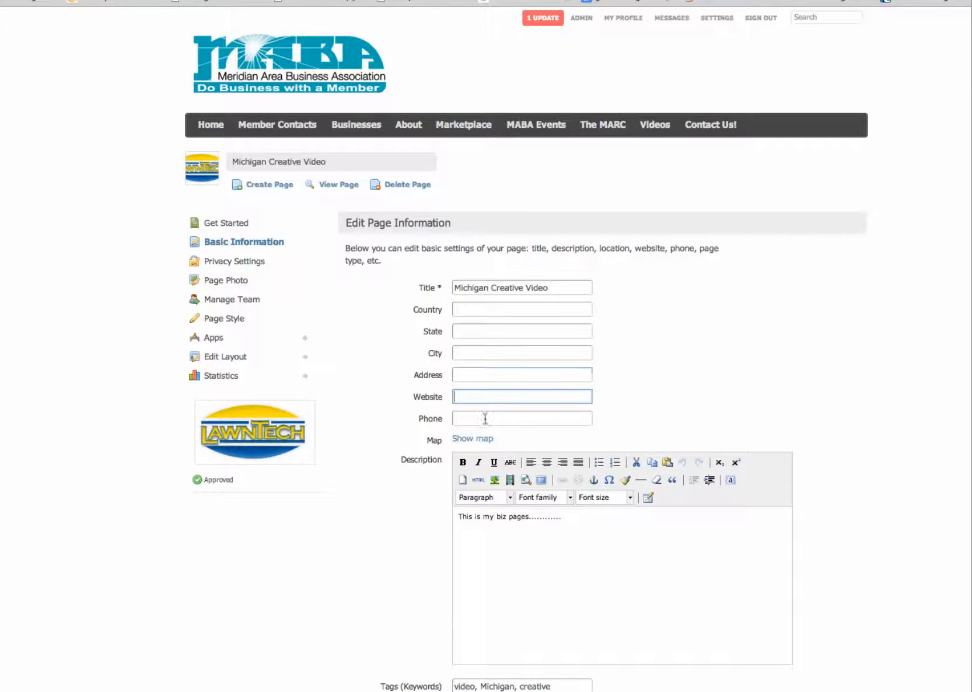
{"action": "scroll", "scroll_direction": "down", "scroll_amount": 3}
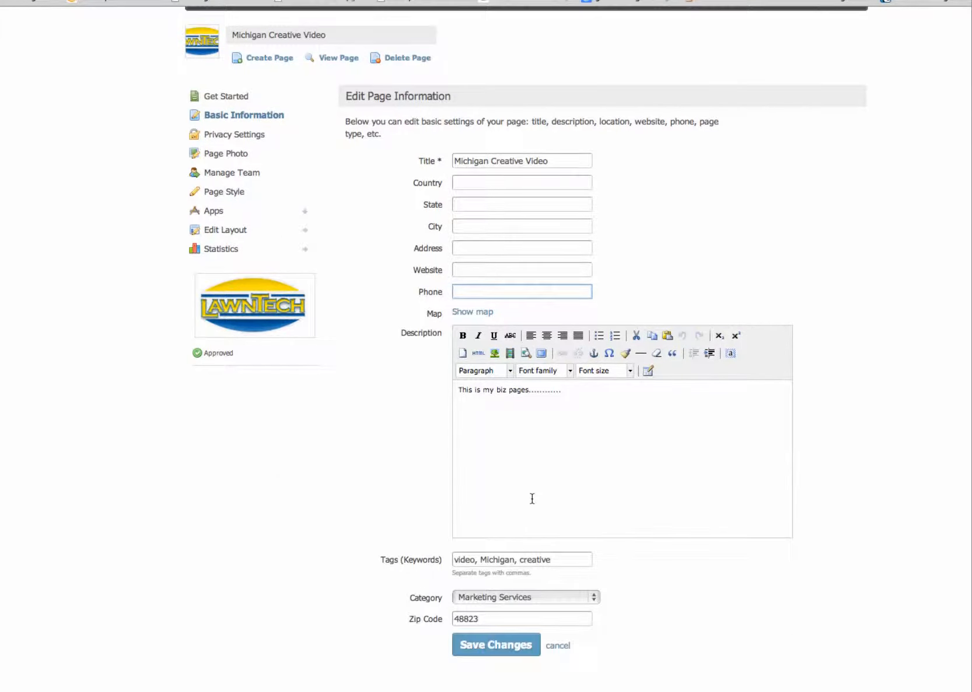
{"action": "mouse_move", "coordinate": [570, 598]}
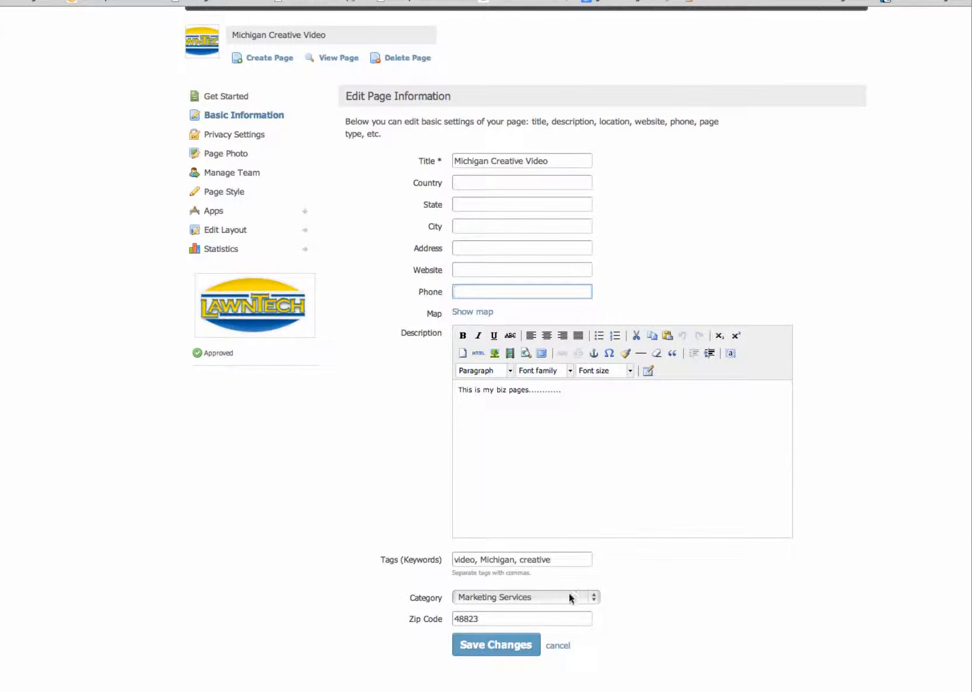
{"action": "mouse_move", "coordinate": [494, 646]}
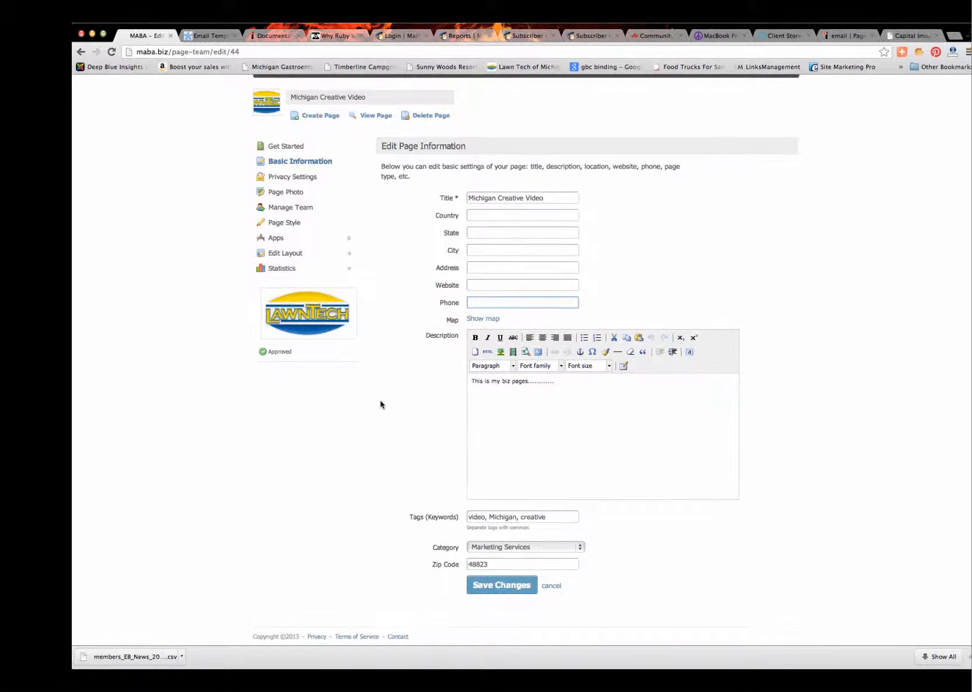
{"action": "mouse_move", "coordinate": [290, 206]}
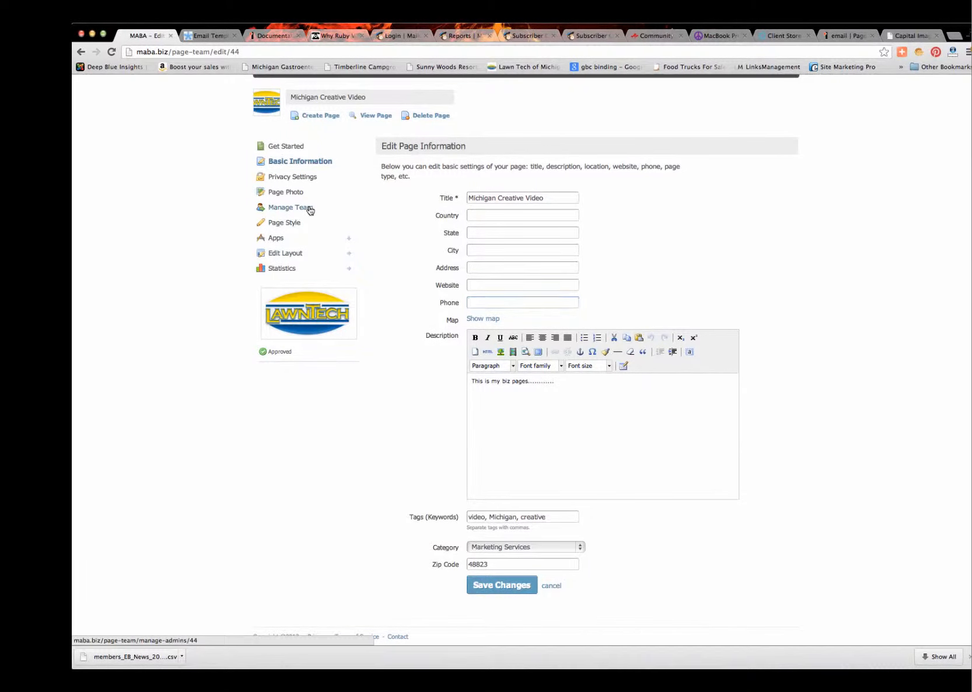
{"action": "left_click", "coordinate": [289, 206]}
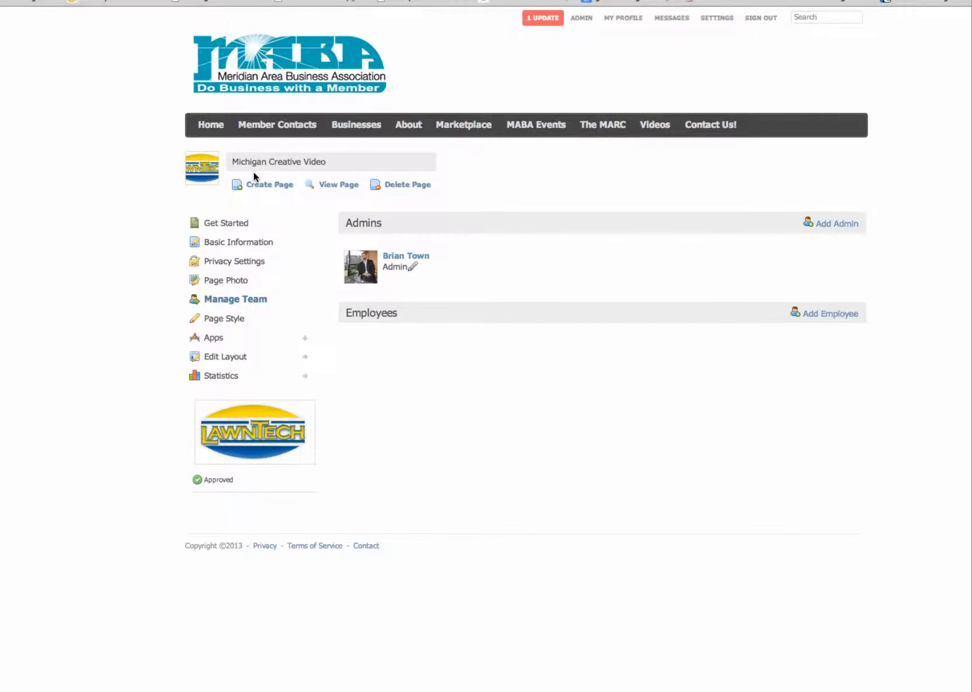
{"action": "mouse_move", "coordinate": [377, 312]}
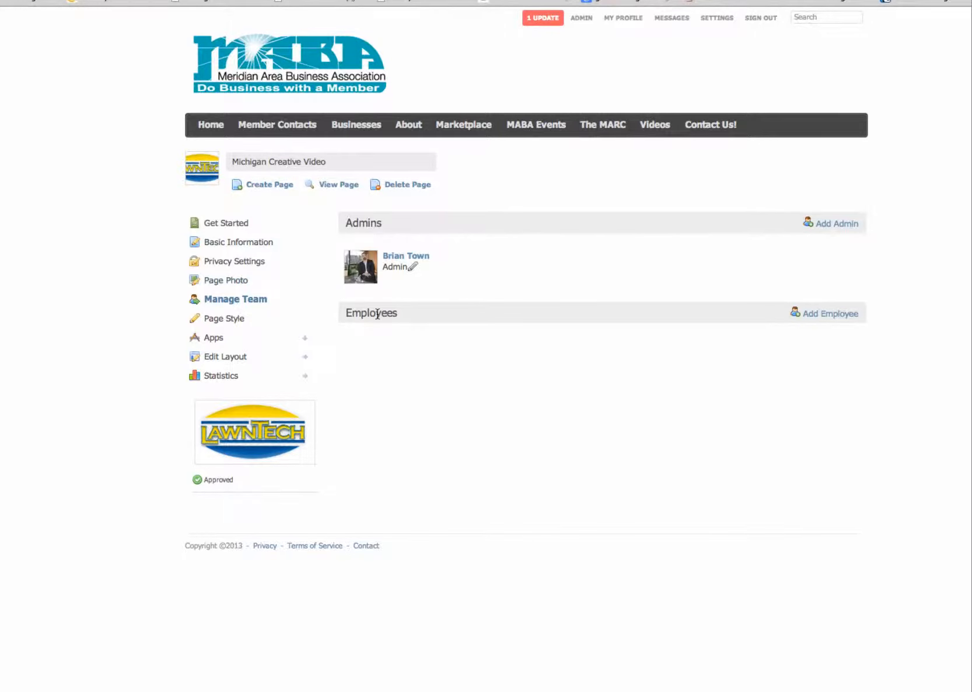
{"action": "mouse_move", "coordinate": [824, 331]}
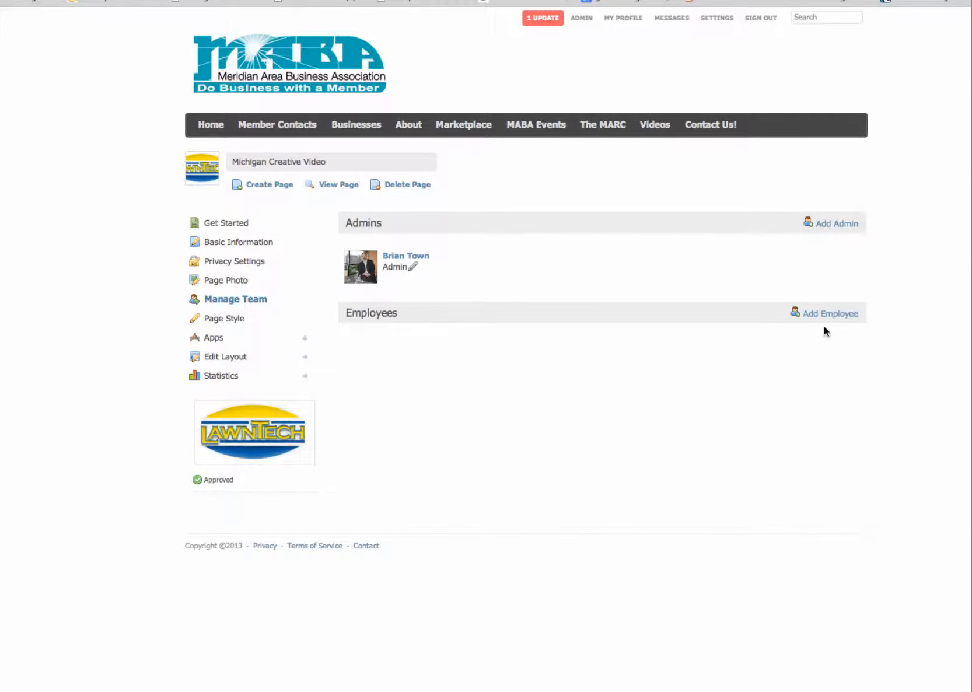
{"action": "mouse_move", "coordinate": [576, 378]}
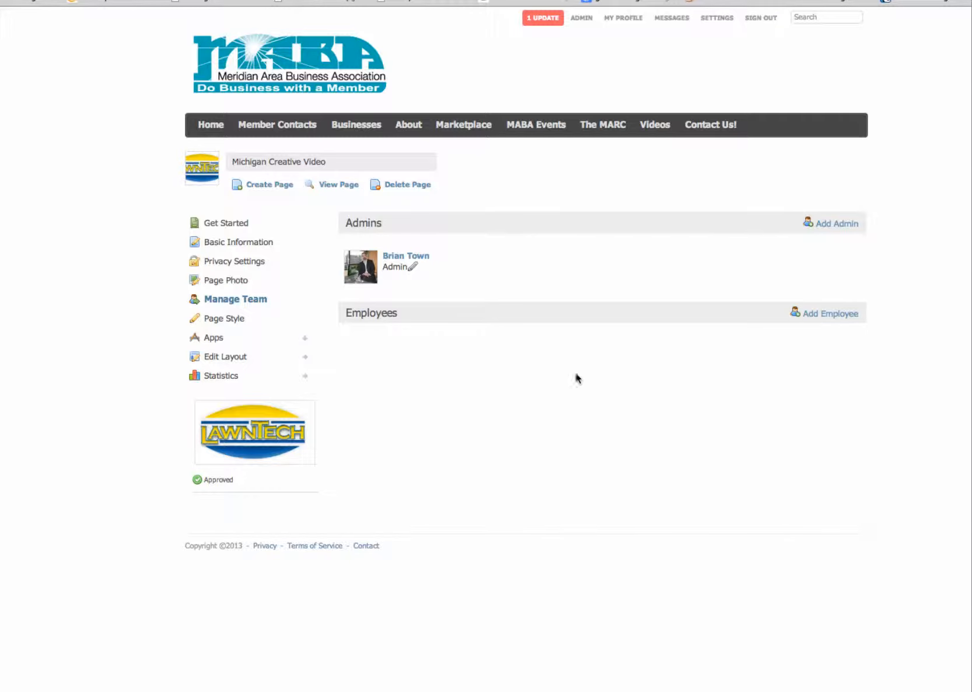
{"action": "mouse_move", "coordinate": [222, 263]}
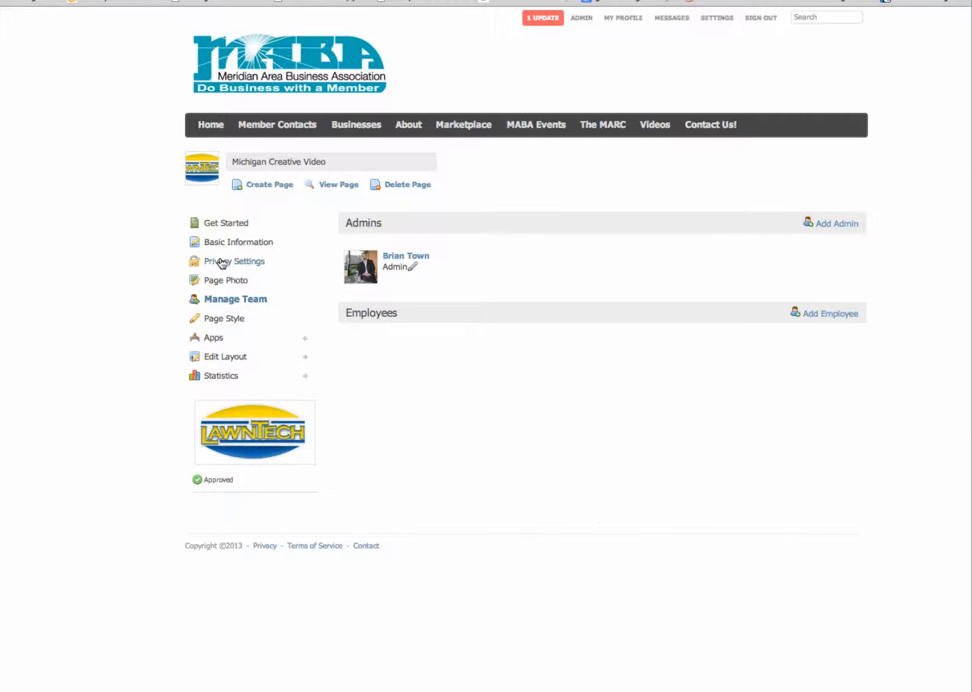
Step: Review the page's Privacy Settings, then view the public Michigan Creative Video page
{"action": "left_click", "coordinate": [239, 262]}
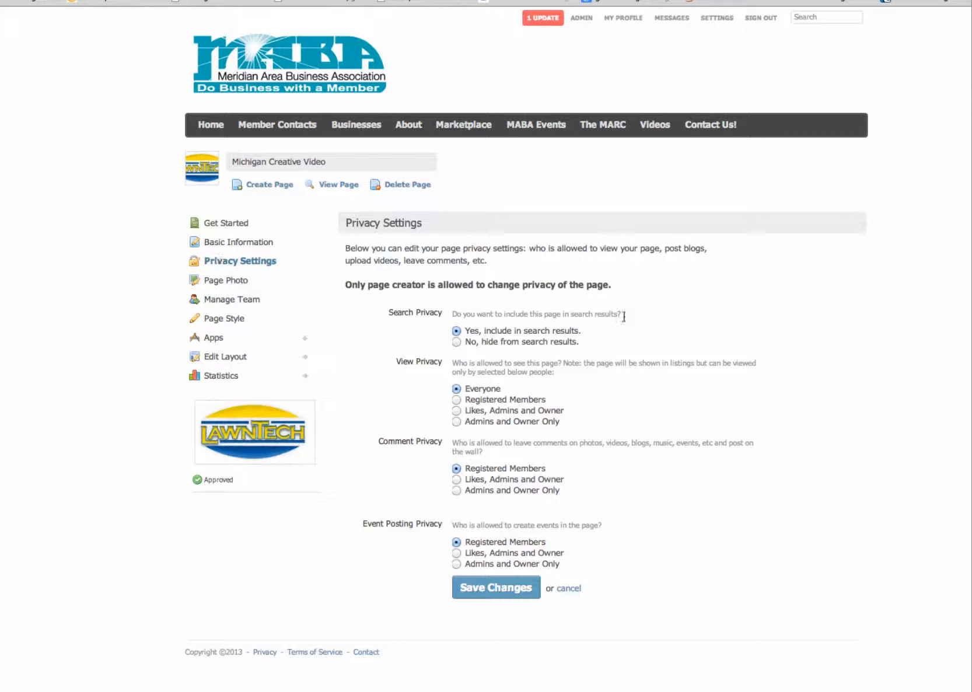
{"action": "mouse_move", "coordinate": [484, 423]}
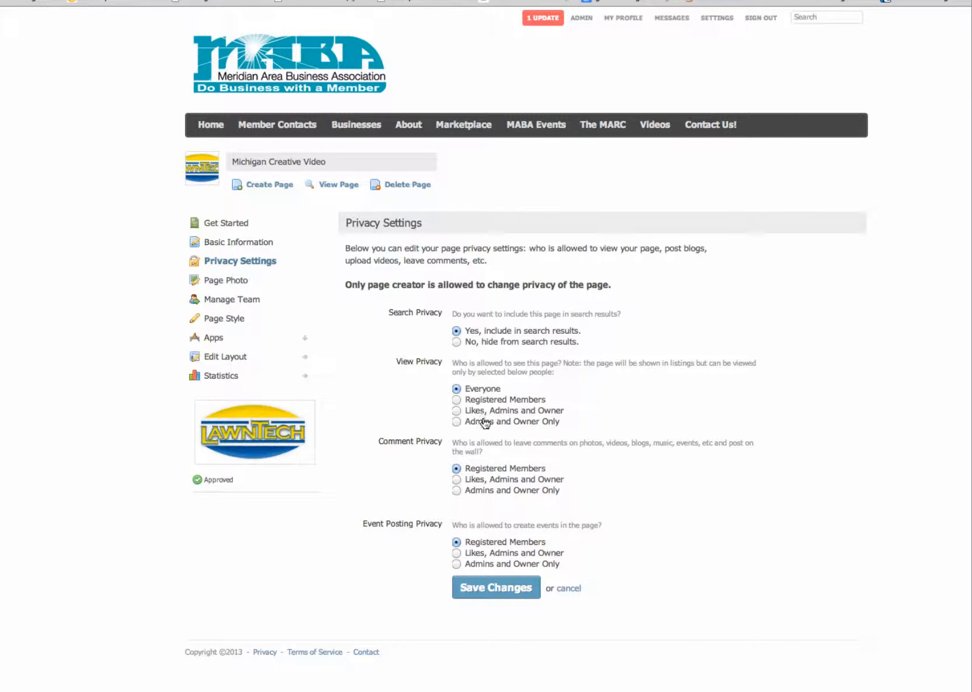
{"action": "mouse_move", "coordinate": [535, 517]}
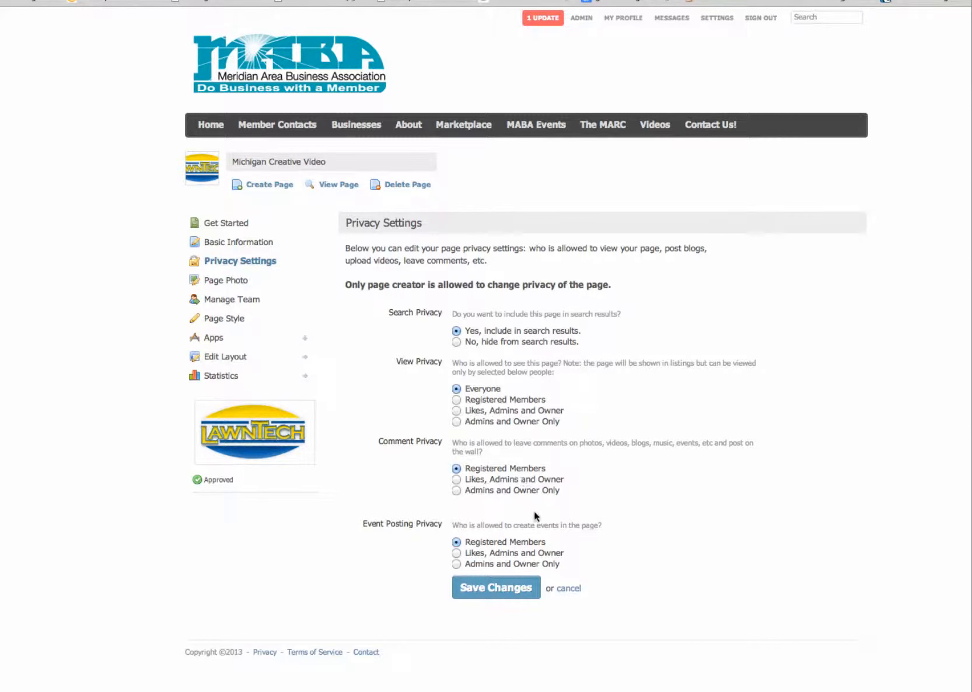
{"action": "mouse_move", "coordinate": [552, 500]}
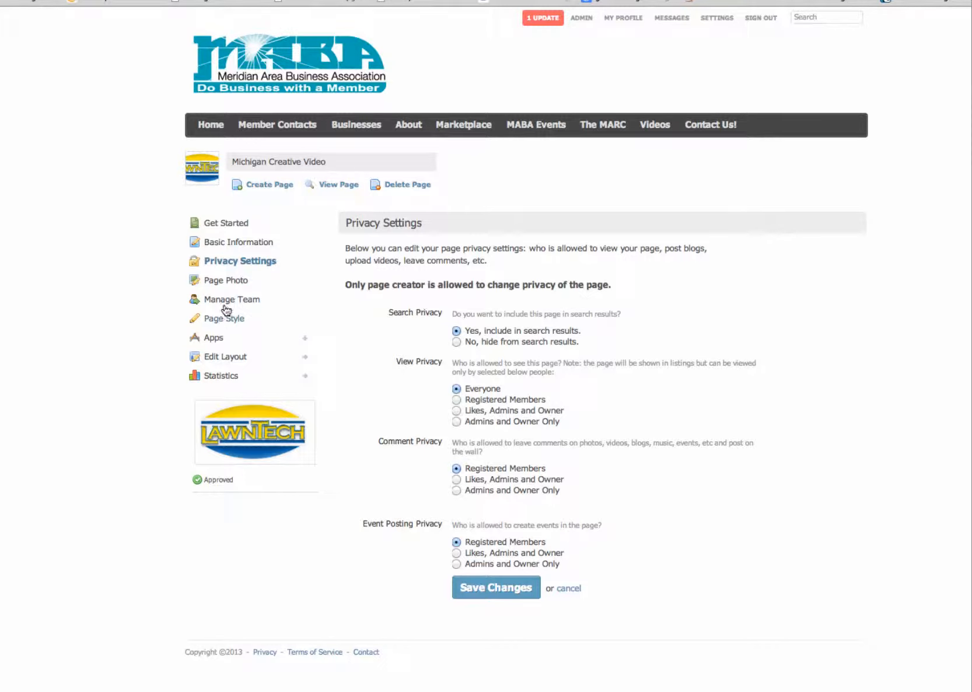
{"action": "mouse_move", "coordinate": [338, 184]}
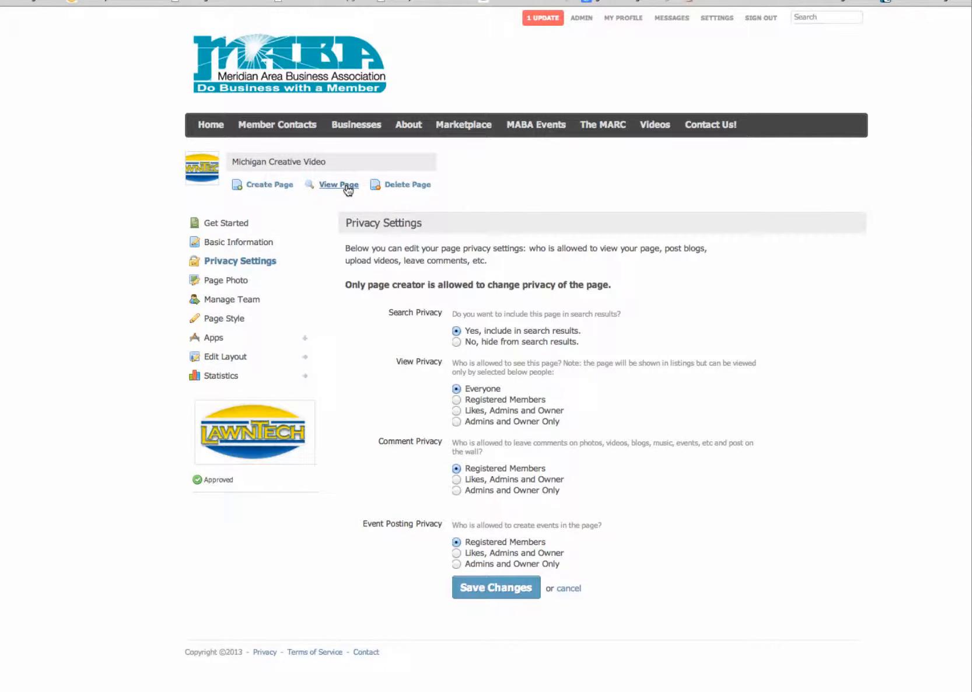
{"action": "left_click", "coordinate": [339, 185]}
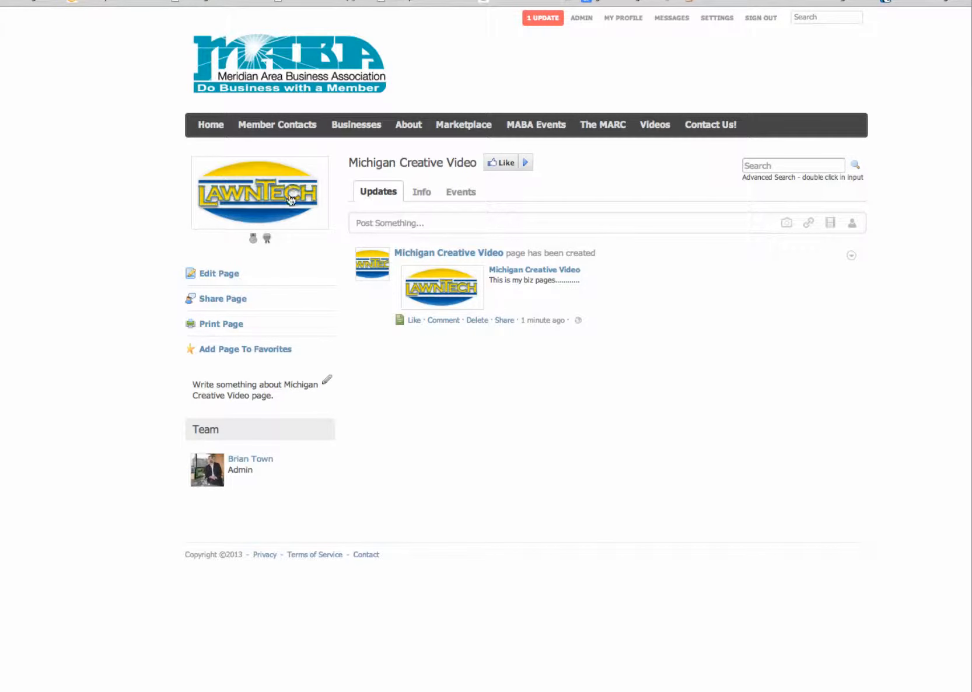
{"action": "mouse_move", "coordinate": [395, 200]}
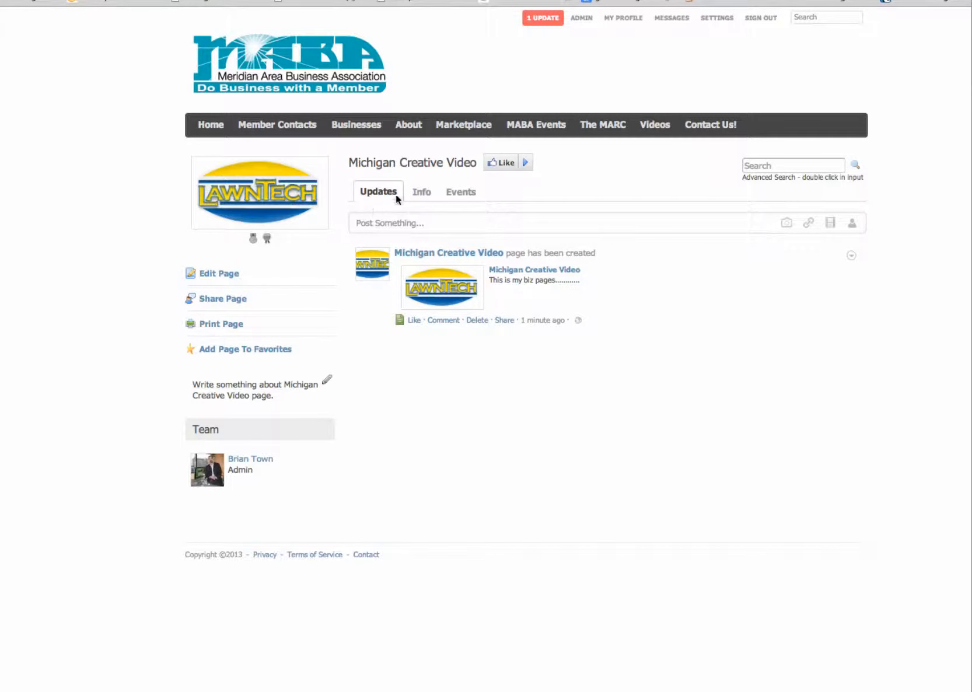
Step: Check the page's Info and Updates tabs, then return to the MABA home page
{"action": "left_click", "coordinate": [421, 192]}
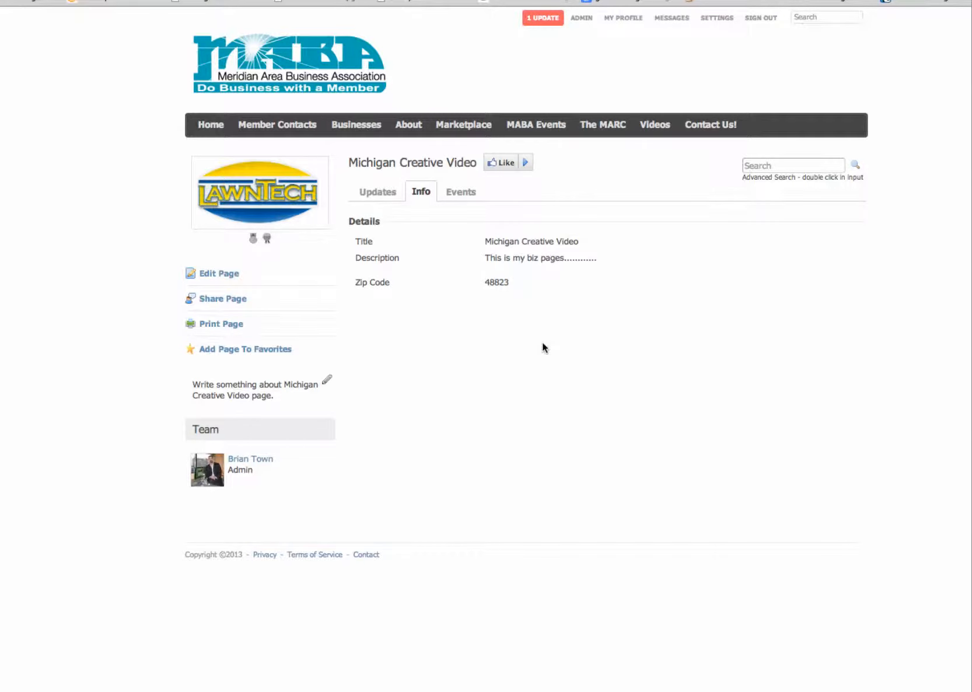
{"action": "left_click", "coordinate": [378, 191]}
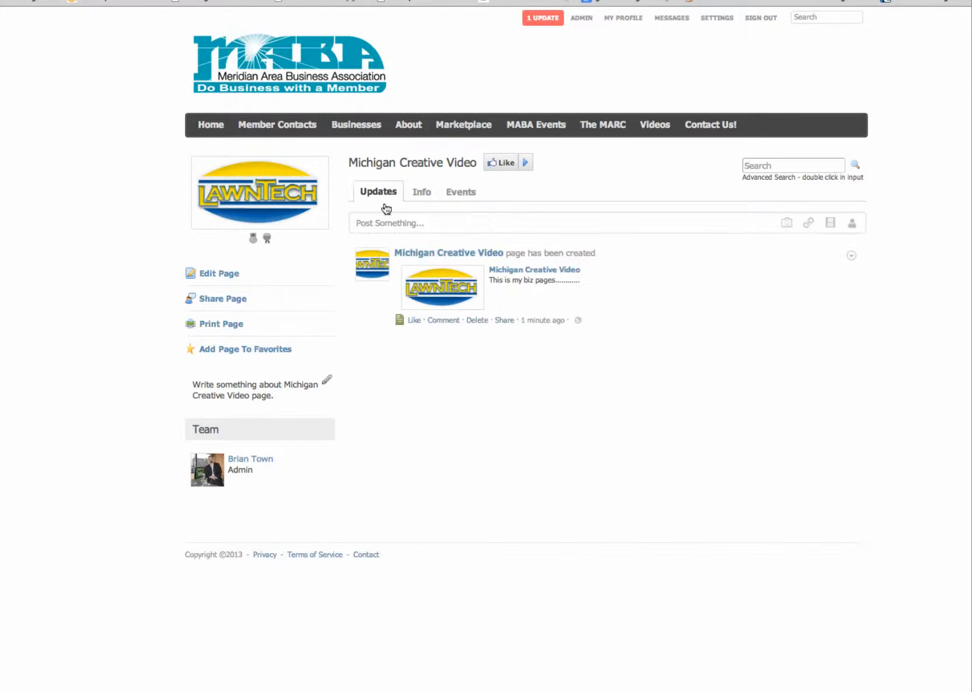
{"action": "mouse_move", "coordinate": [500, 150]}
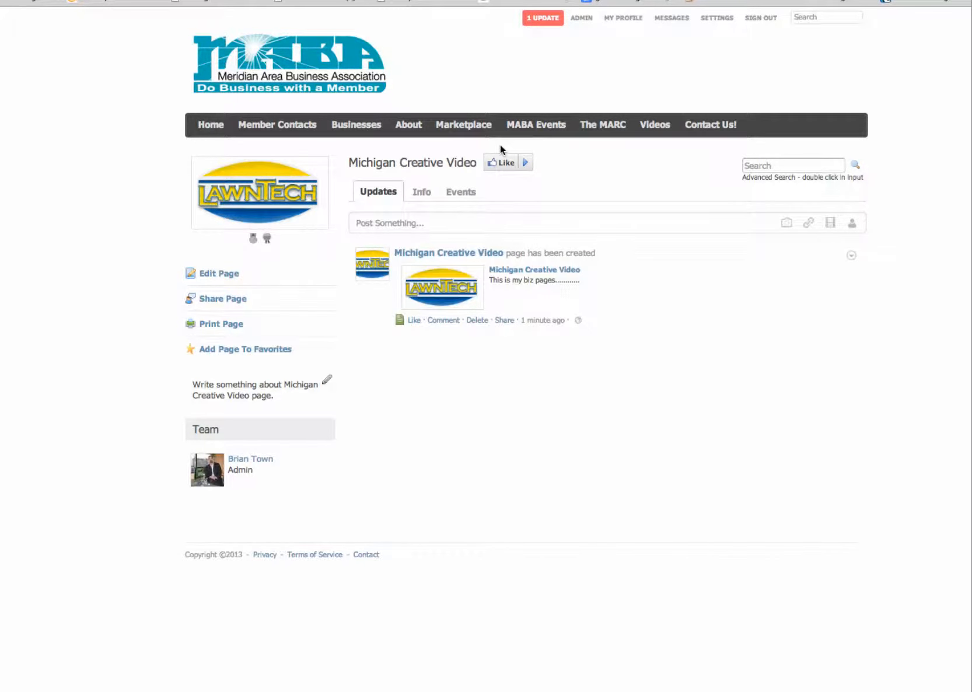
{"action": "mouse_move", "coordinate": [501, 156]}
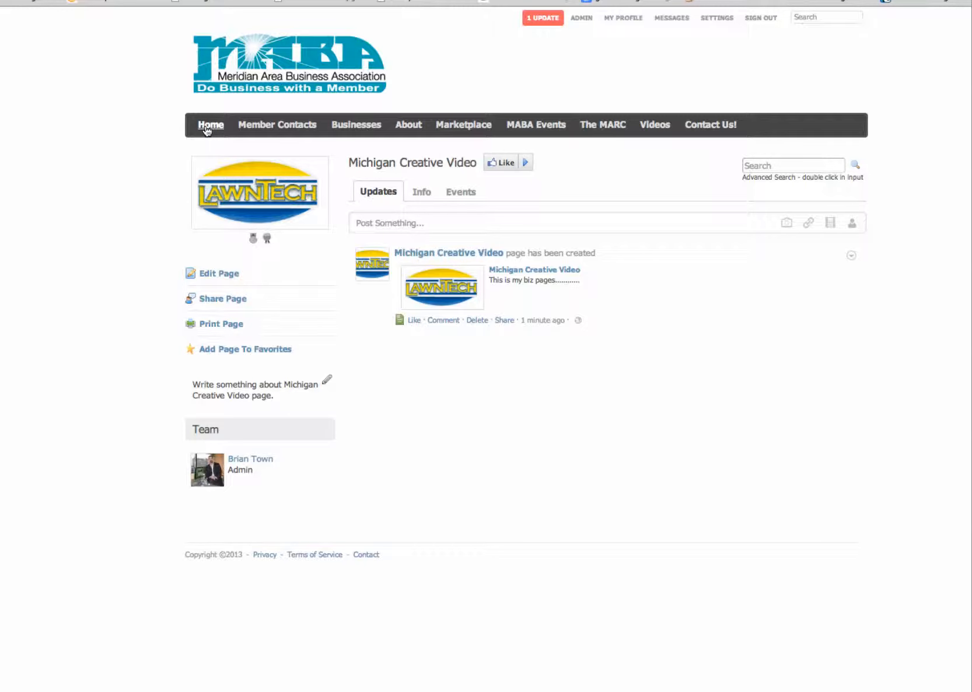
{"action": "left_click", "coordinate": [210, 124]}
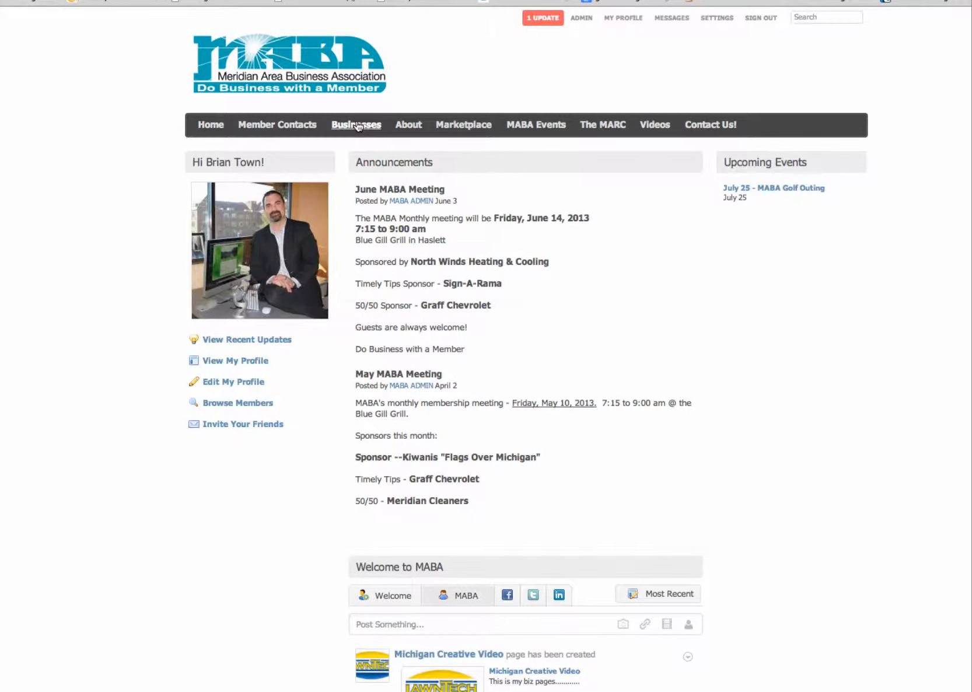
Step: Go to the Businesses directory and start a blank Create New Page form
{"action": "left_click", "coordinate": [356, 125]}
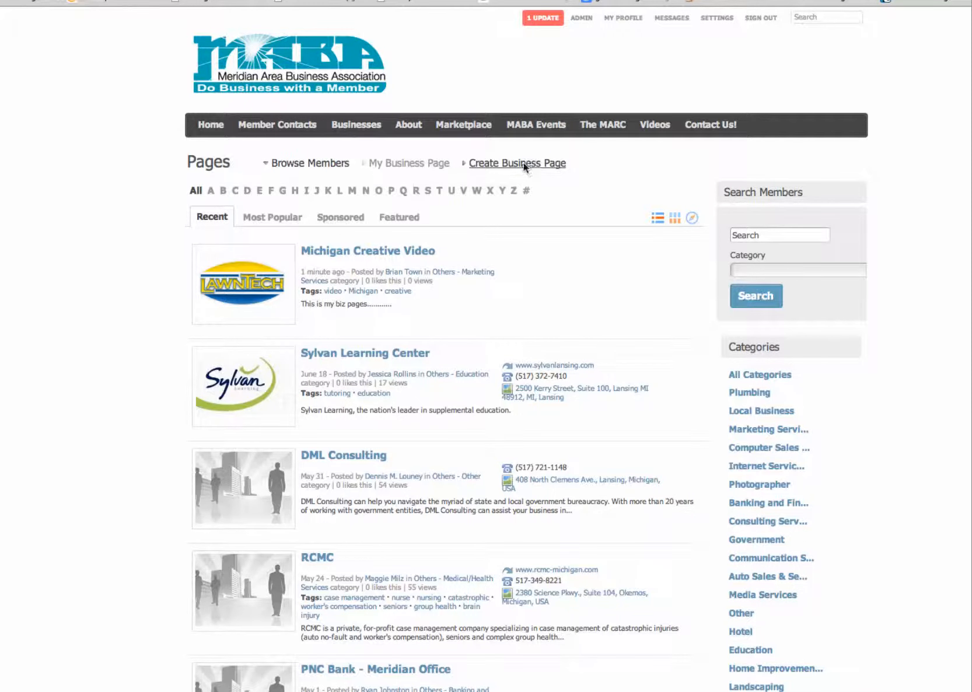
{"action": "left_click", "coordinate": [517, 163]}
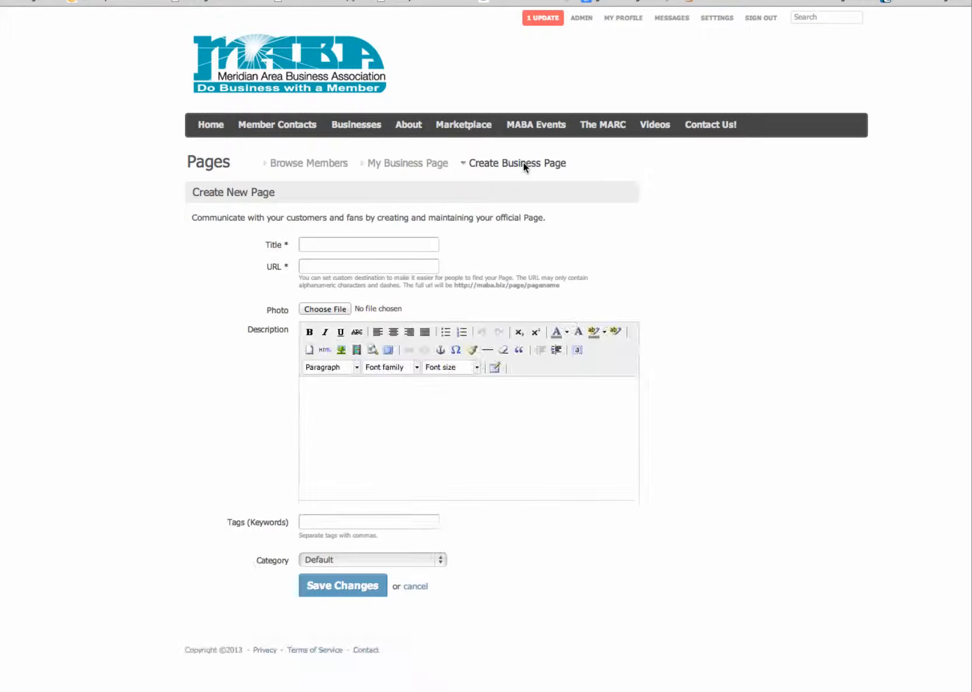
Step: Start the page title with 'mi' and confirm its matching URL is free
{"action": "left_click", "coordinate": [369, 244]}
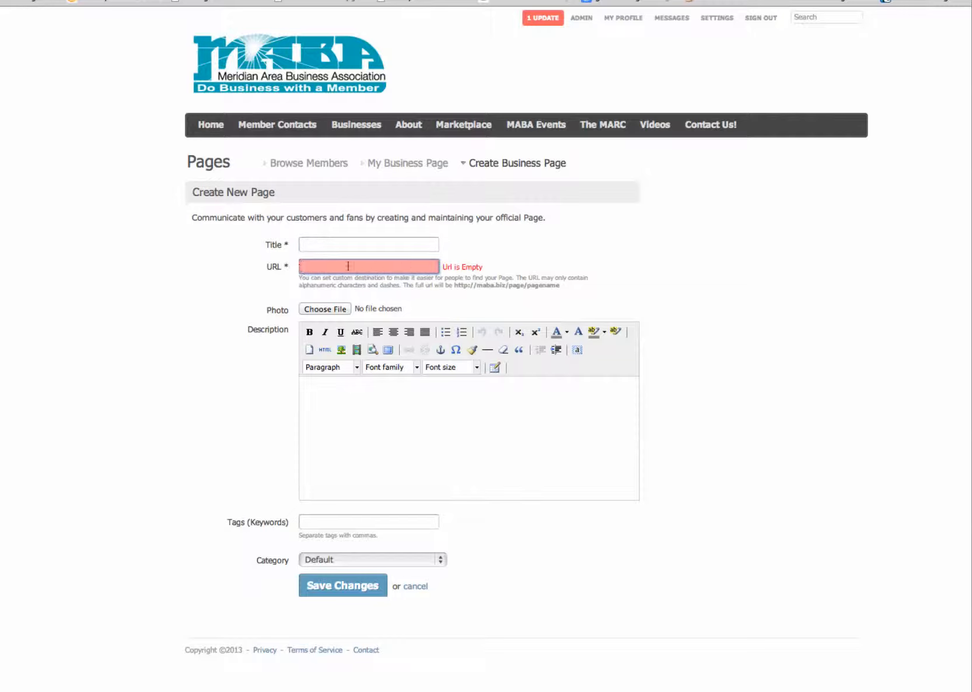
{"action": "type", "text": "mi"}
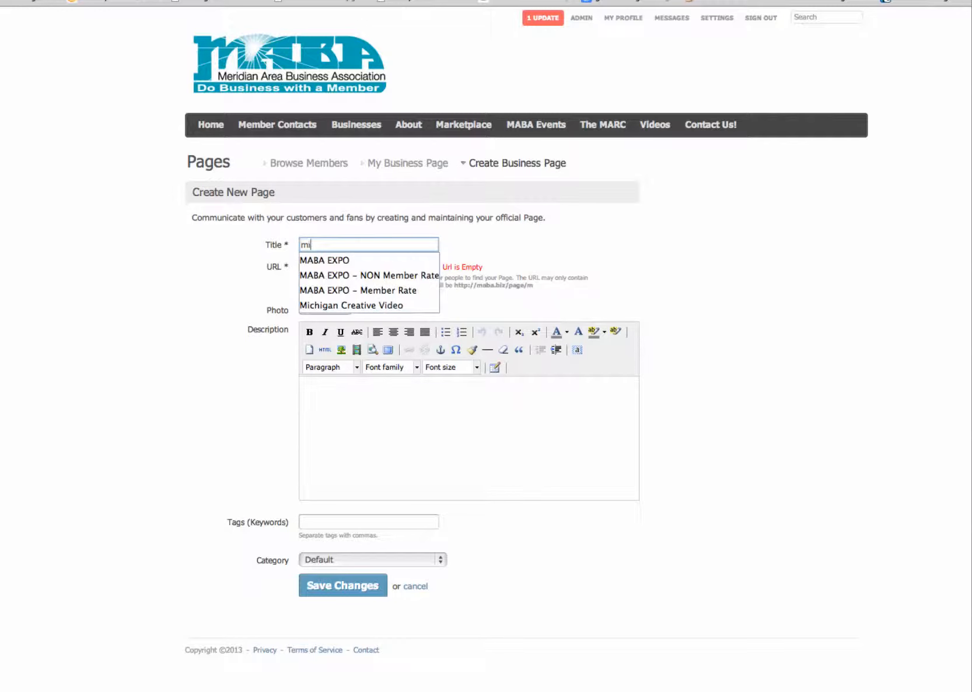
{"action": "left_click", "coordinate": [529, 251]}
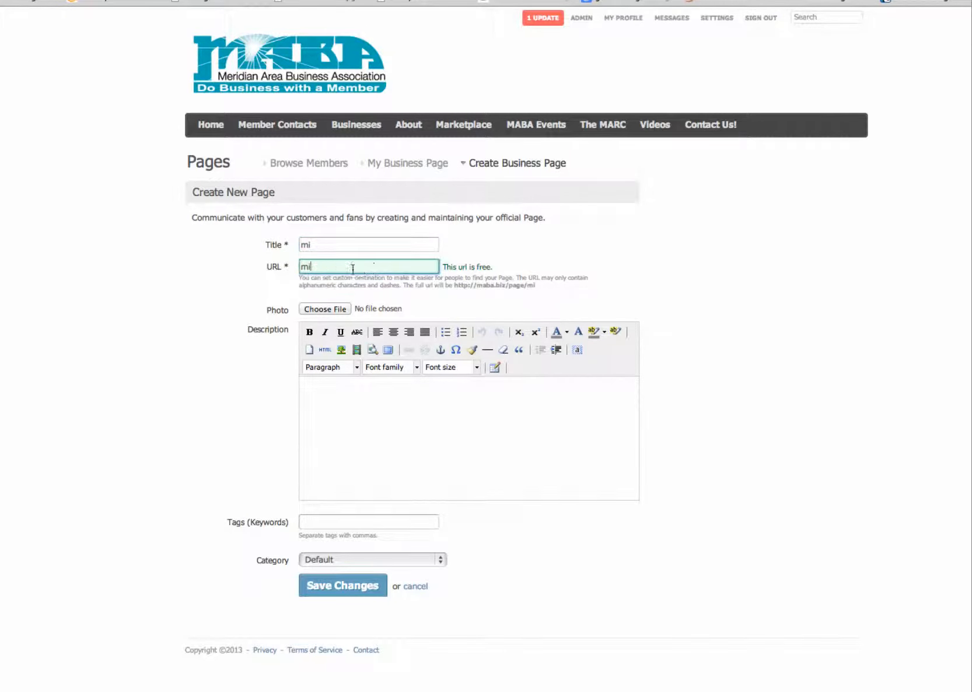
{"action": "mouse_move", "coordinate": [445, 622]}
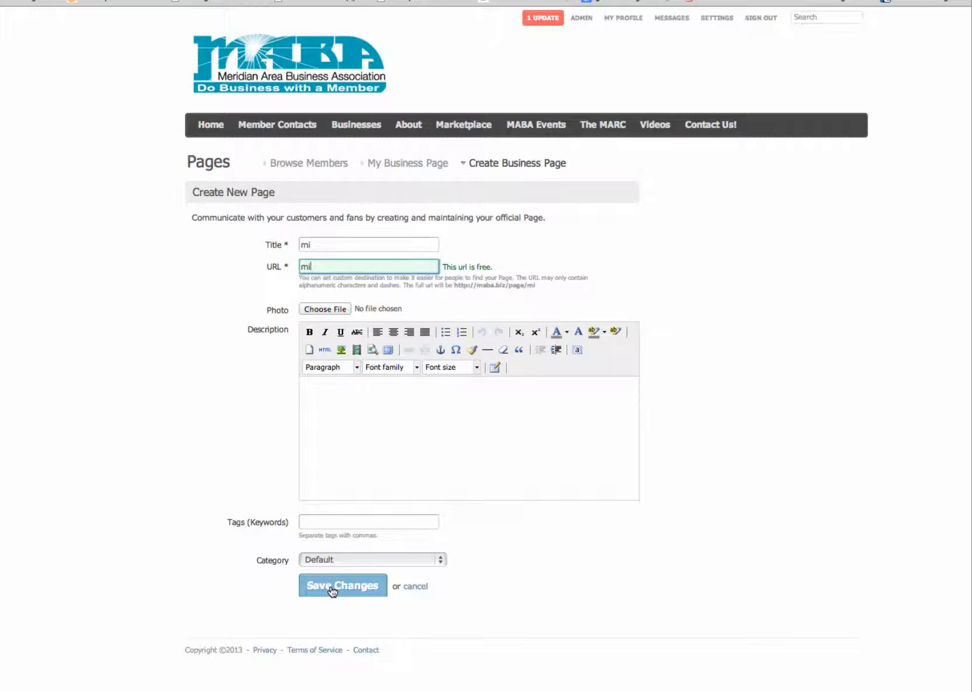
{"action": "mouse_move", "coordinate": [523, 477]}
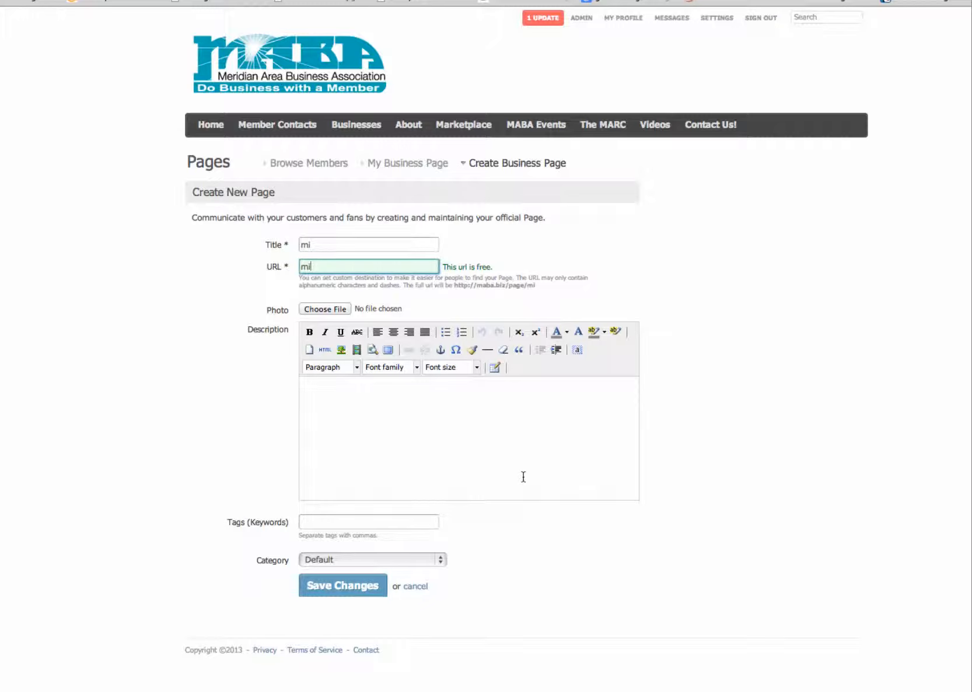
{"action": "mouse_move", "coordinate": [442, 310]}
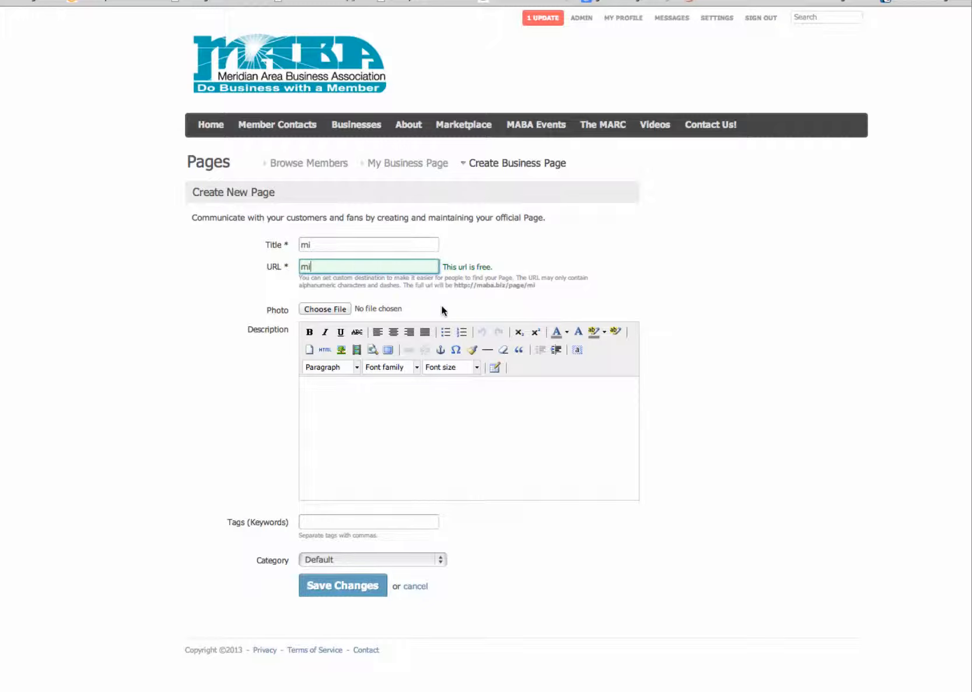
{"action": "mouse_move", "coordinate": [460, 308]}
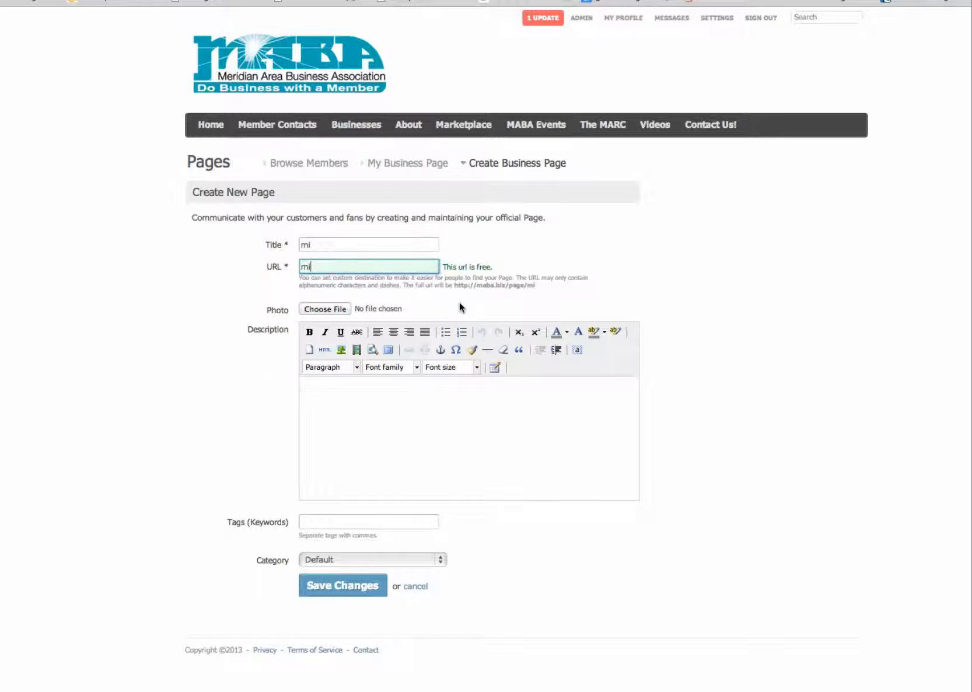